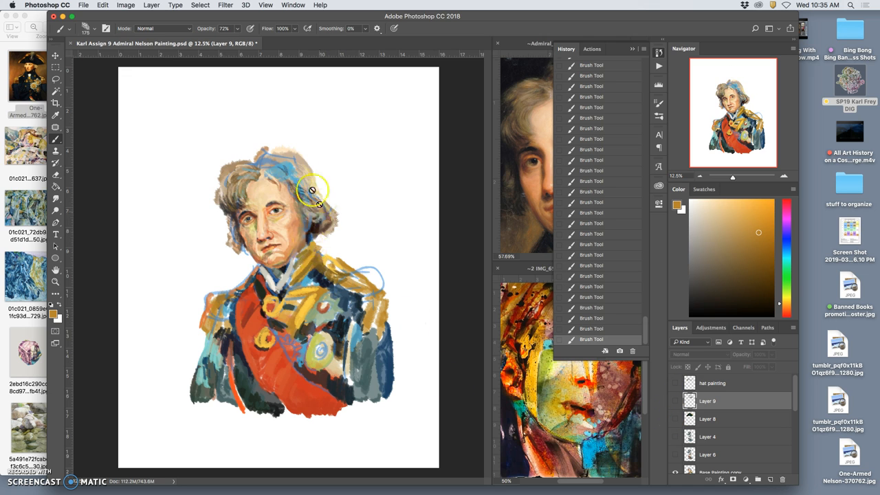
{"action": "mouse_move", "coordinate": [352, 151]}
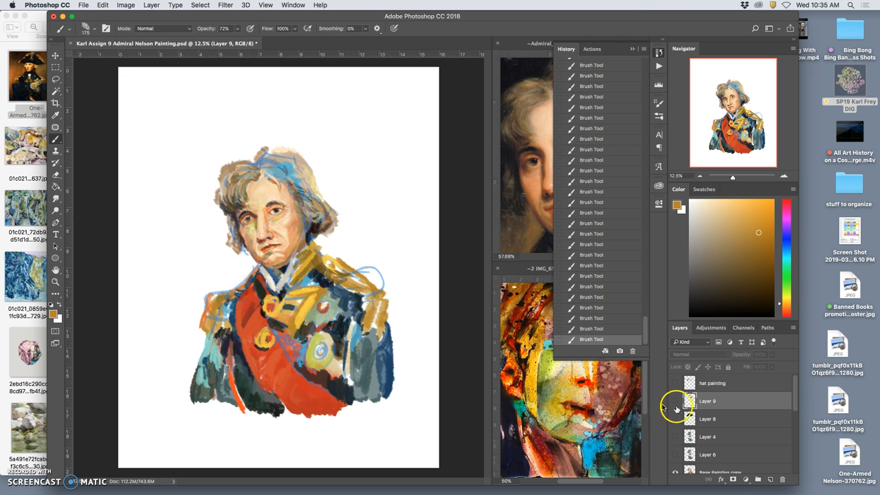
Make Layer 9 visible so the painted hat shows on Nelson's head
{"action": "left_click", "coordinate": [675, 418]}
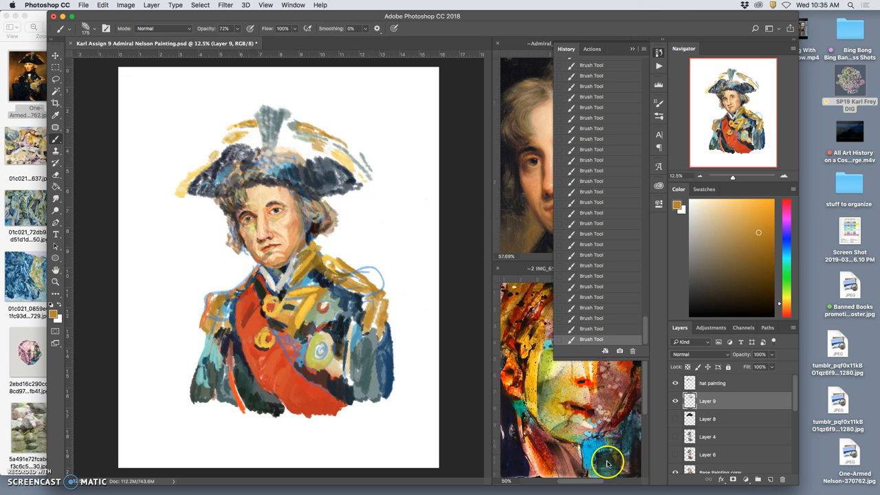
{"action": "mouse_move", "coordinate": [363, 146]}
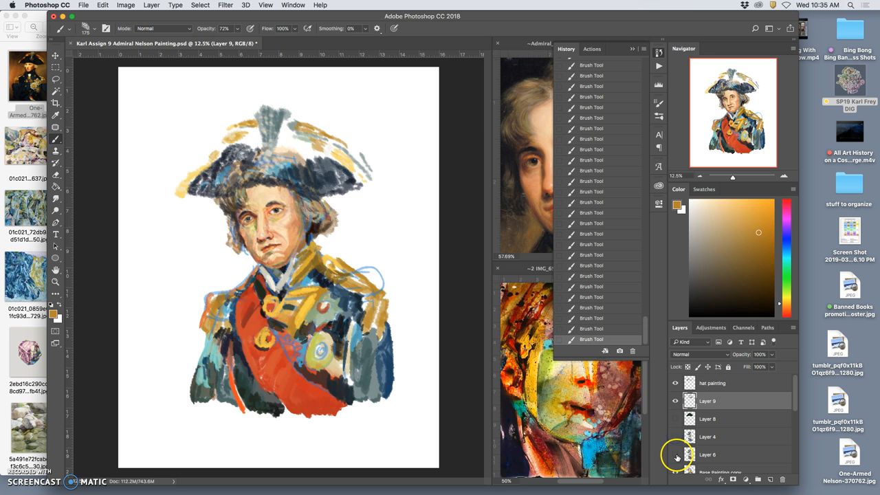
Hide the finished portrait layer, select Layer 4 and lasso a collage piece onto its own layer
{"action": "left_click", "coordinate": [707, 438]}
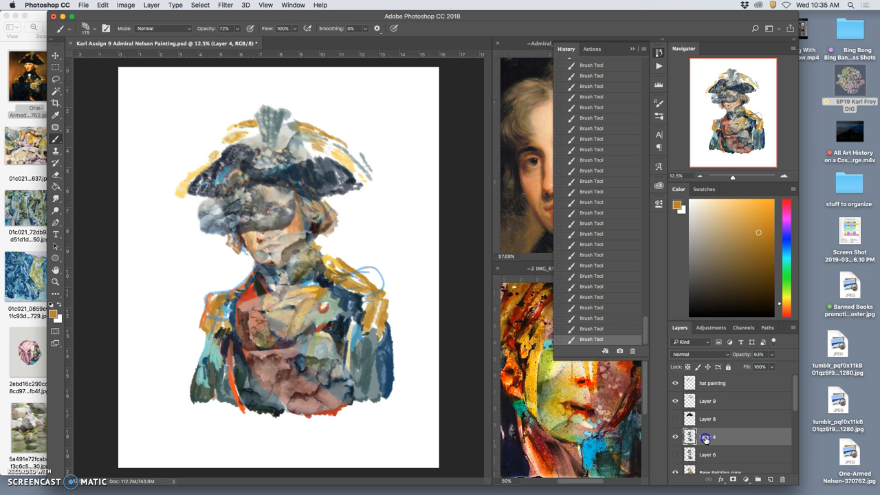
{"action": "left_click", "coordinate": [698, 354]}
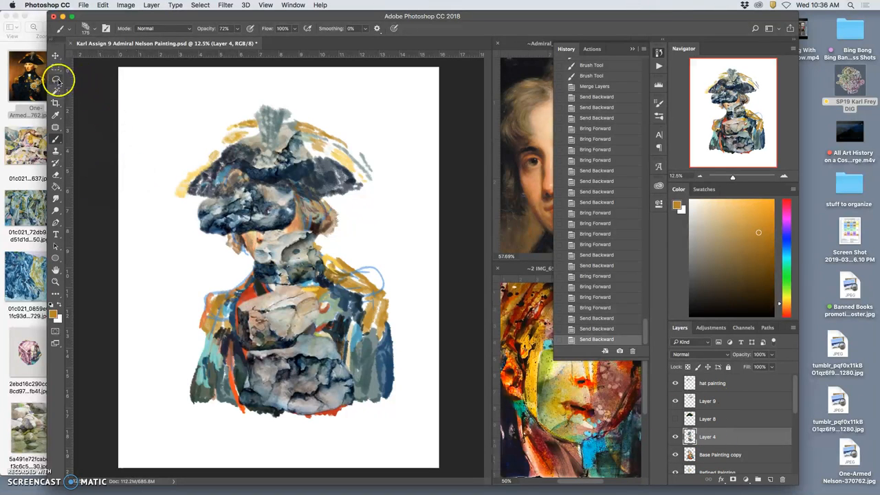
{"action": "left_click", "coordinate": [56, 77]}
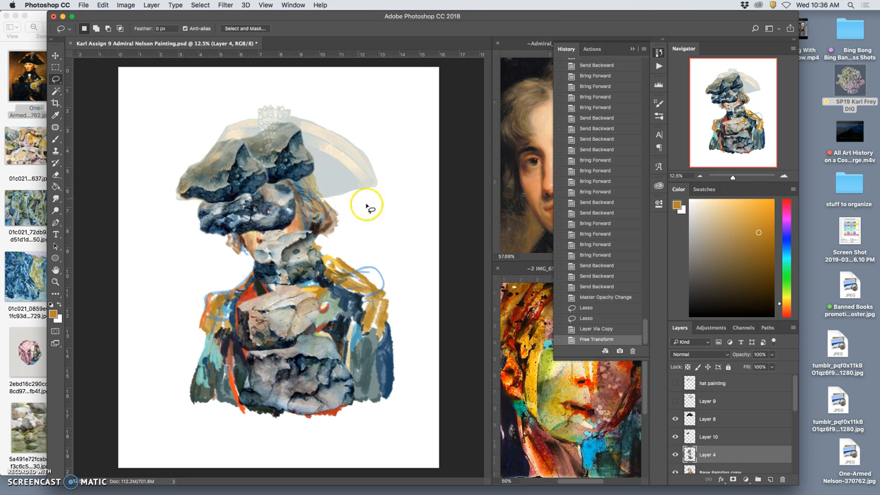
Move the copied collage piece up toward the hat and start transforming it
{"action": "left_click", "coordinate": [673, 438]}
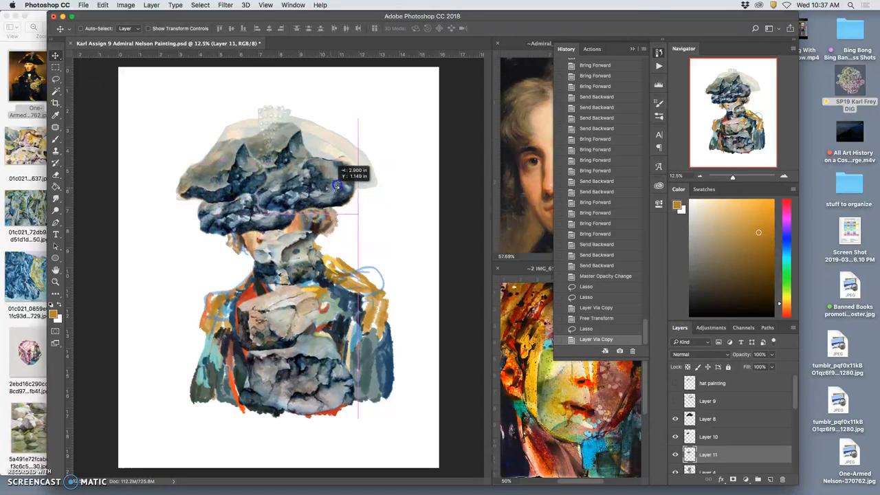
{"action": "left_click_drag", "start_coordinate": [337, 185], "coordinate": [283, 138]}
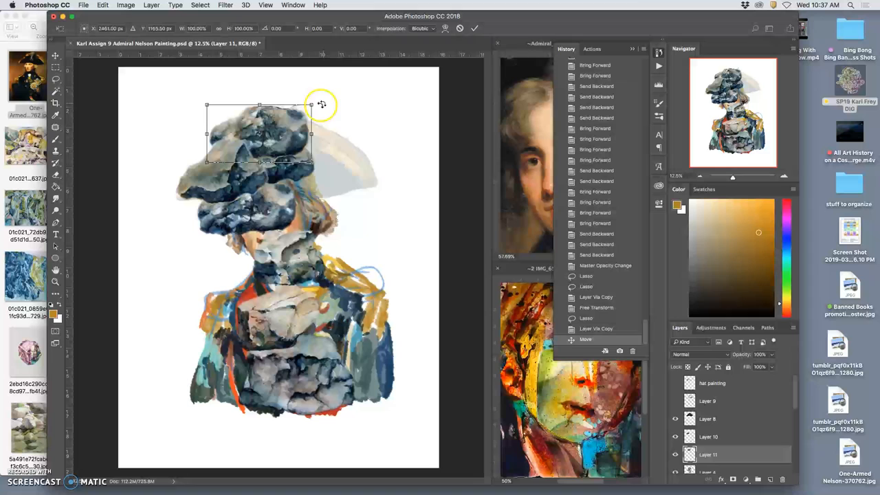
{"action": "right_click", "coordinate": [322, 105]}
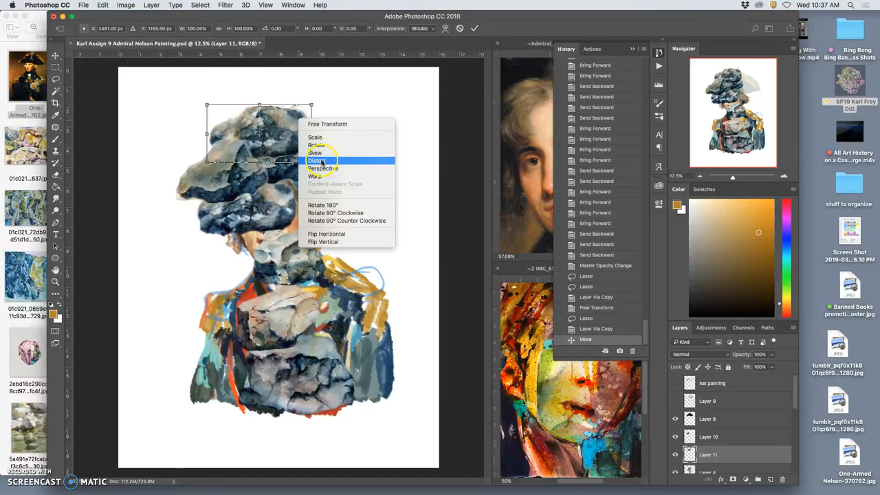
{"action": "left_click", "coordinate": [317, 160]}
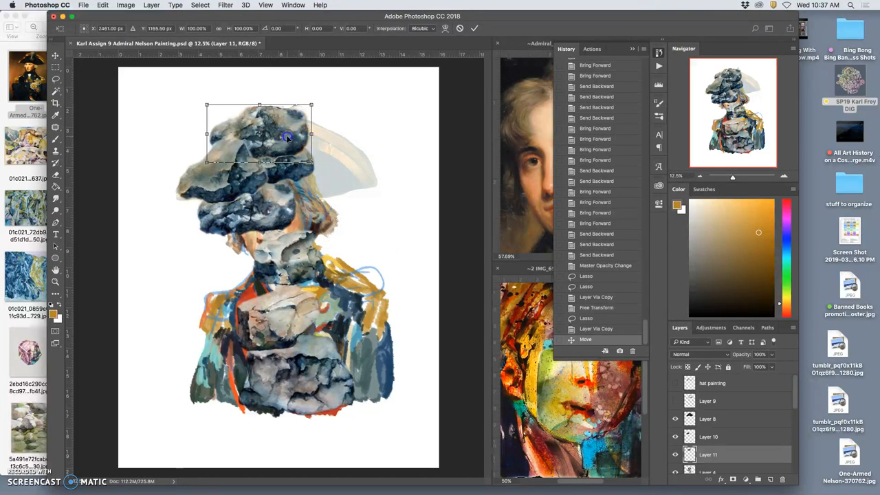
Rotate the piece into the hat's top right, then warp it to the hat shape
{"action": "right_click", "coordinate": [287, 137]}
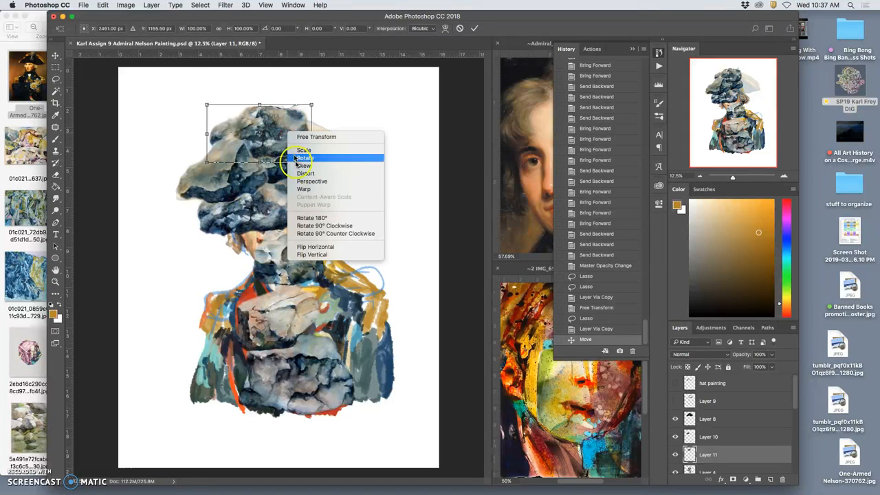
{"action": "left_click", "coordinate": [312, 255]}
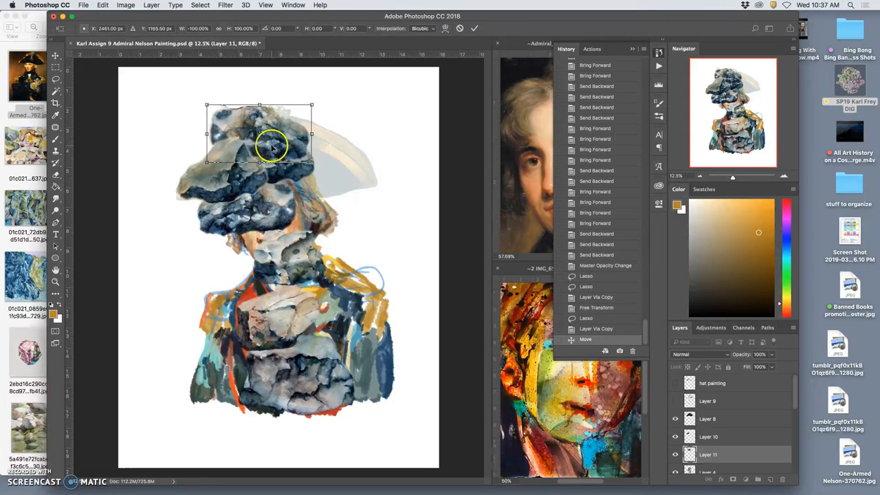
{"action": "left_click_drag", "start_coordinate": [273, 140], "coordinate": [341, 176]}
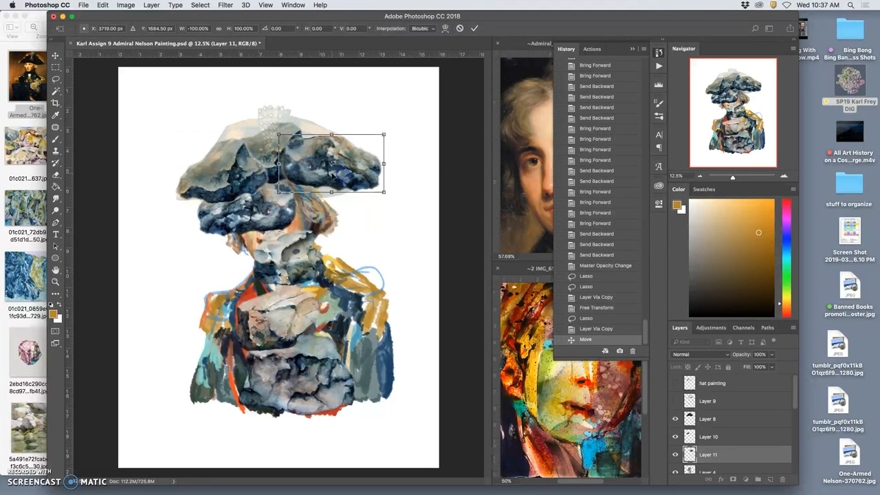
{"action": "right_click", "coordinate": [330, 165]}
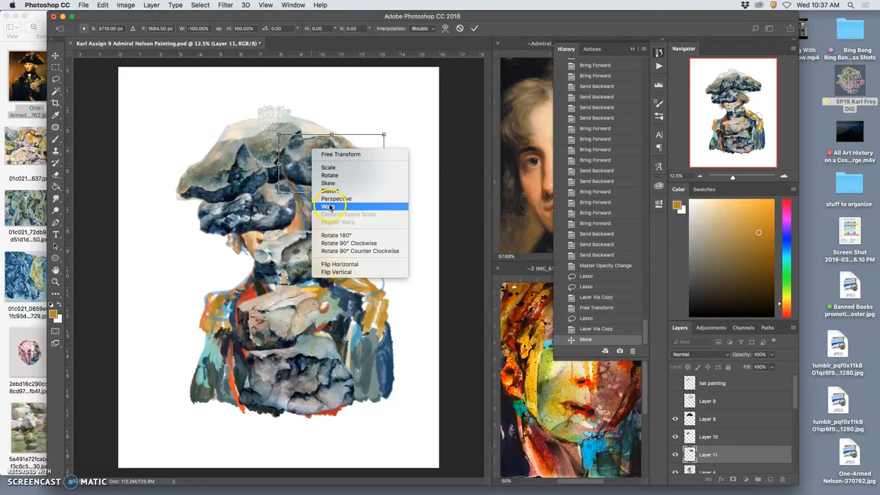
{"action": "left_click", "coordinate": [327, 206]}
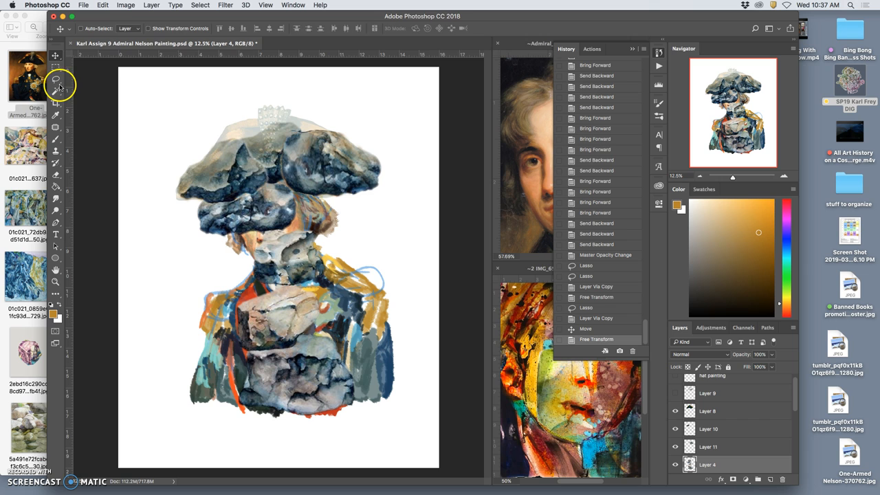
Lasso a second collage piece to a new layer, move it into the hat crown and reshape it
{"action": "left_click", "coordinate": [55, 78]}
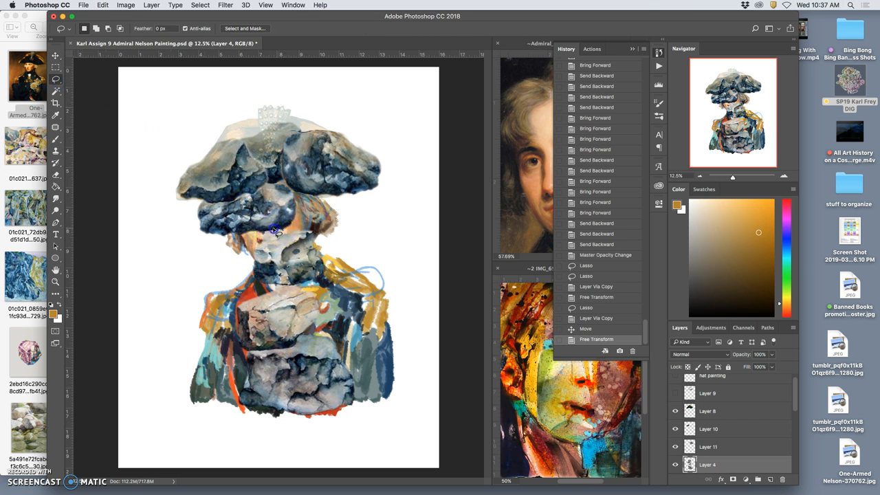
{"action": "left_click_drag", "start_coordinate": [278, 231], "coordinate": [260, 287]}
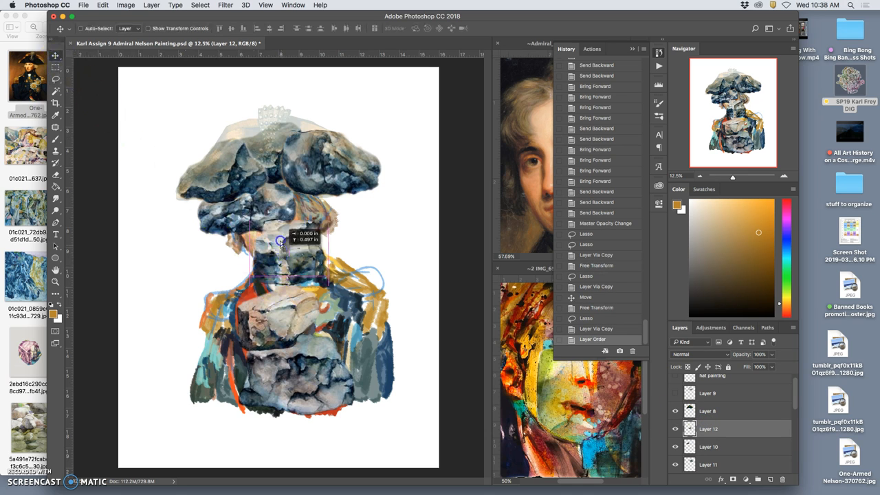
{"action": "left_click_drag", "start_coordinate": [281, 240], "coordinate": [264, 154]}
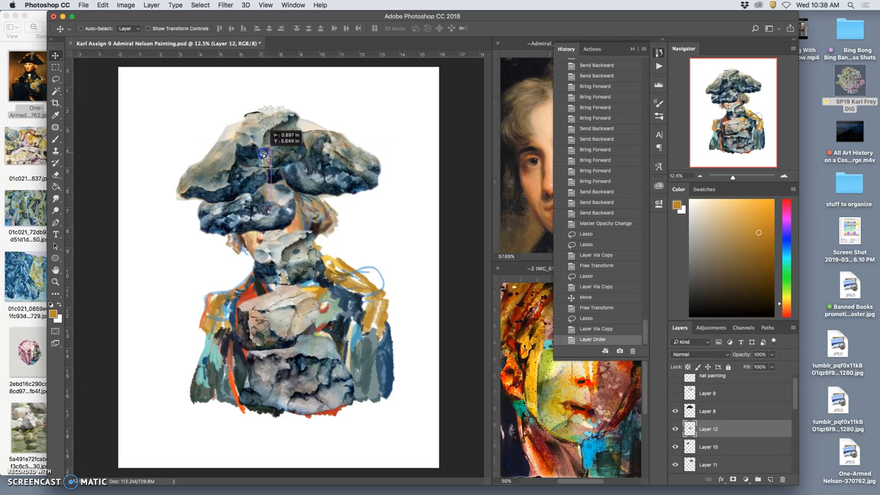
{"action": "left_click_drag", "start_coordinate": [264, 154], "coordinate": [289, 191]}
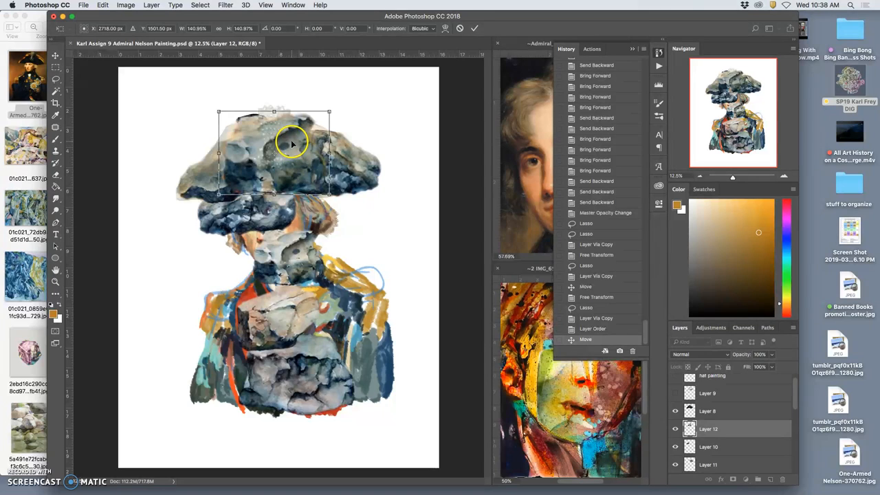
{"action": "right_click", "coordinate": [291, 144]}
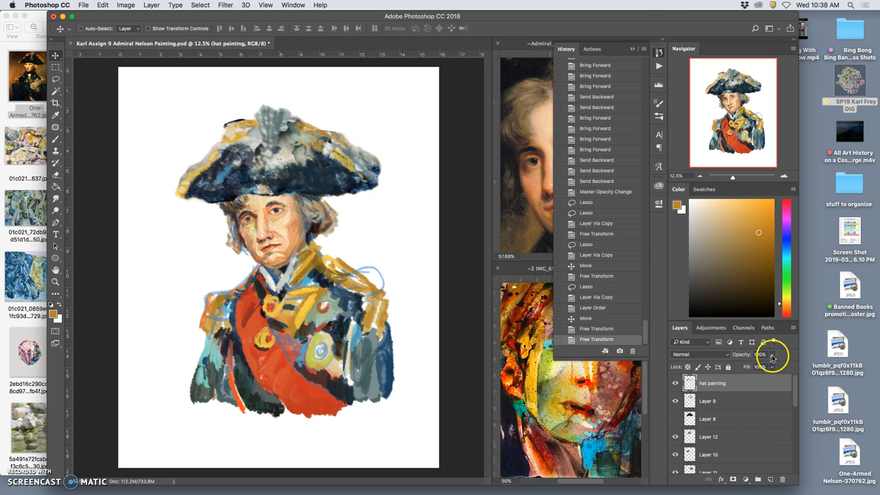
Change the hat painting layer's opacity and move Layer 8 to the top of the stack
{"action": "left_click_drag", "start_coordinate": [773, 355], "coordinate": [750, 366]}
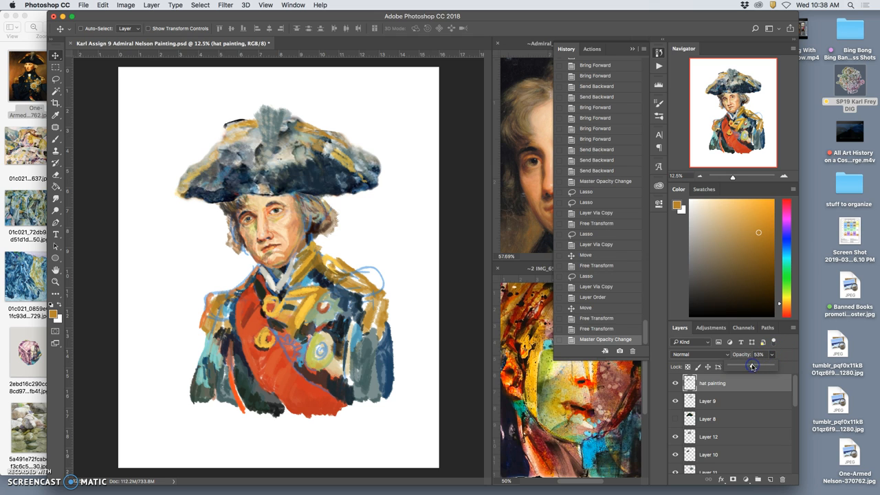
{"action": "left_click", "coordinate": [751, 365]}
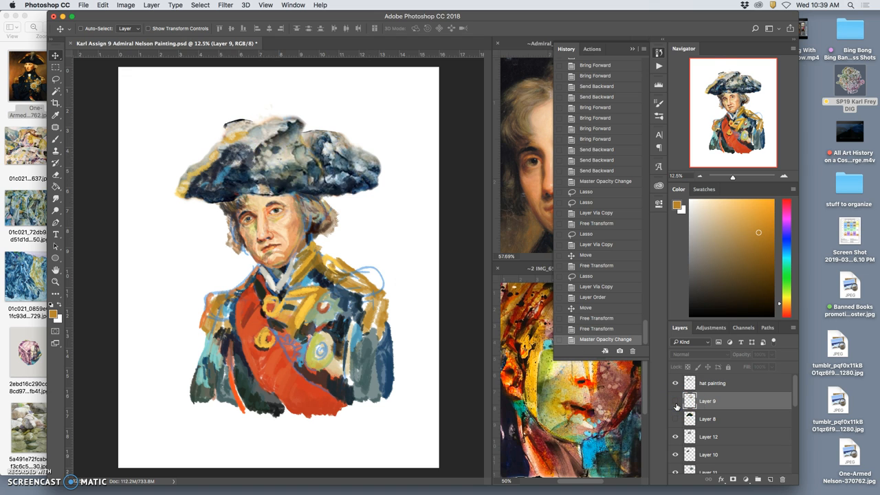
{"action": "left_click", "coordinate": [675, 401]}
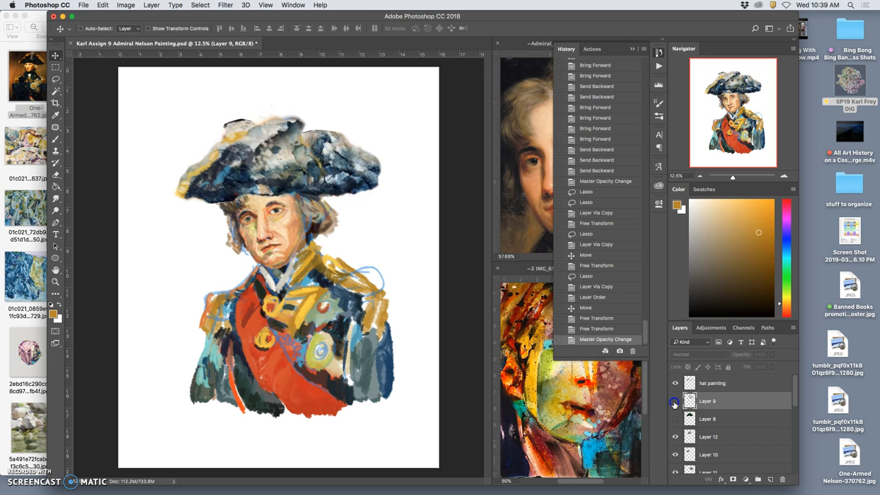
{"action": "left_click", "coordinate": [708, 418]}
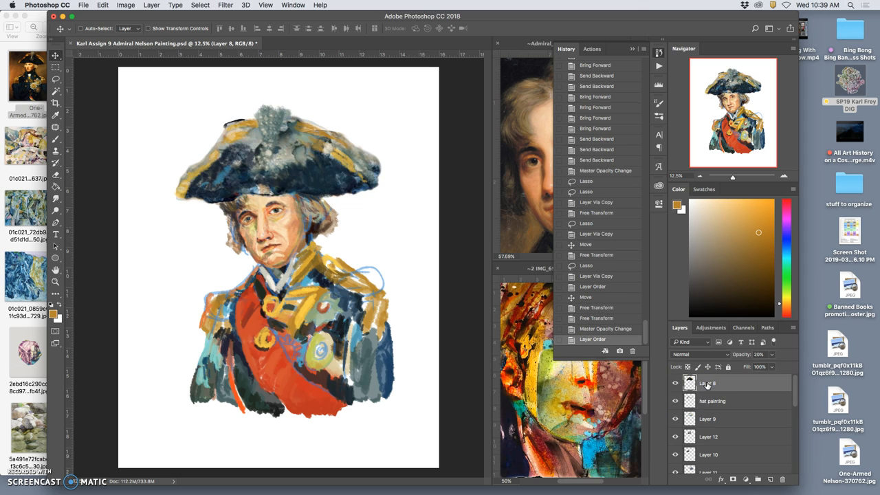
{"action": "left_click_drag", "start_coordinate": [759, 365], "coordinate": [768, 366]}
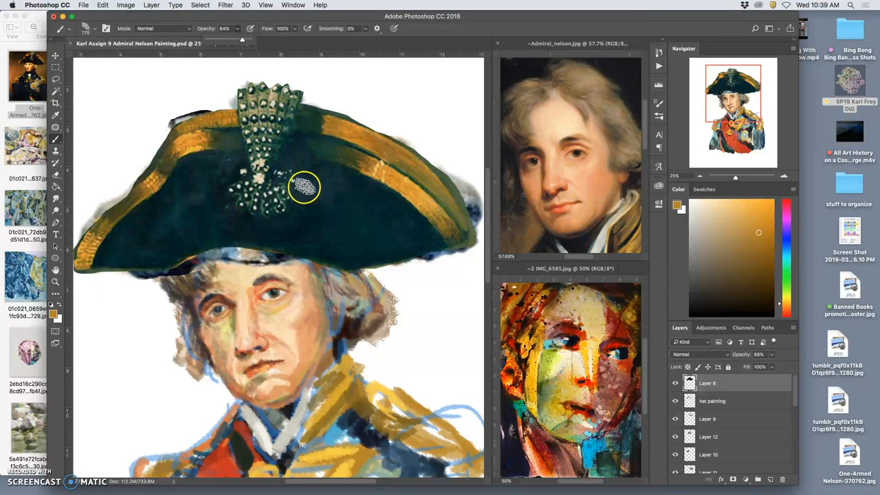
{"action": "mouse_move", "coordinate": [570, 343]}
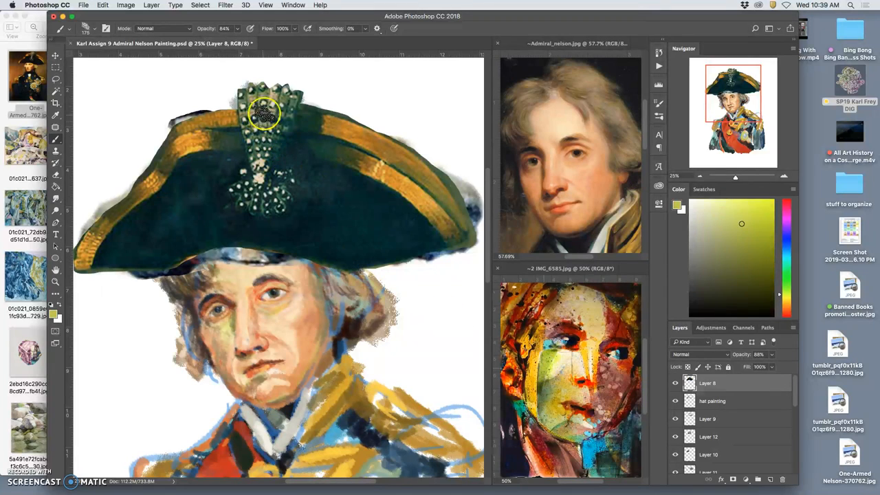
Dab lighter greens and bright silvery highlight strokes onto the hat medallion
{"action": "left_click", "coordinate": [264, 113]}
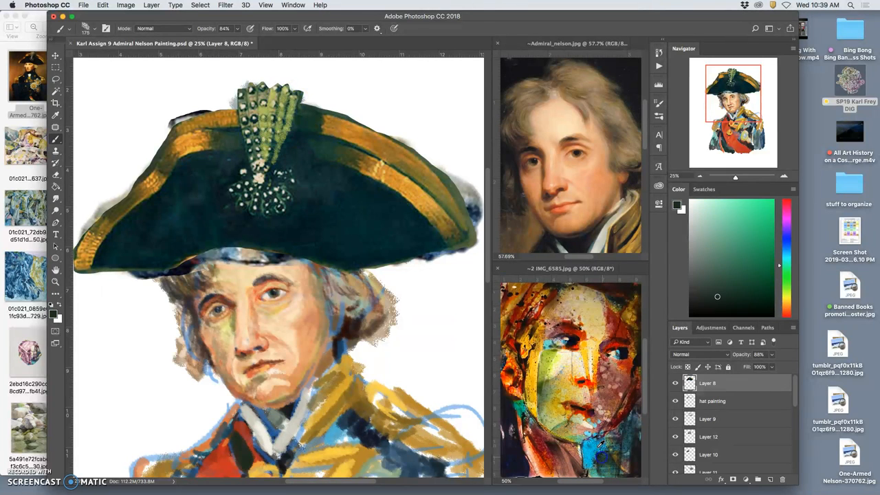
{"action": "left_click", "coordinate": [246, 122]}
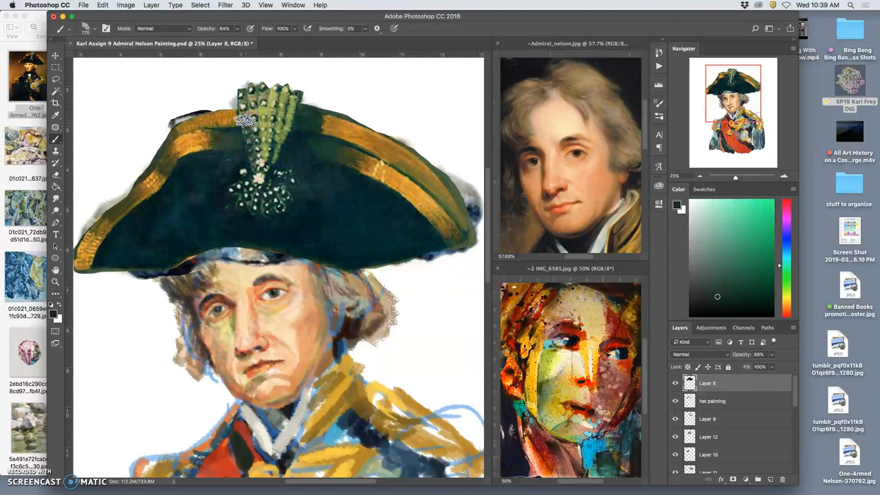
{"action": "left_click", "coordinate": [255, 126]}
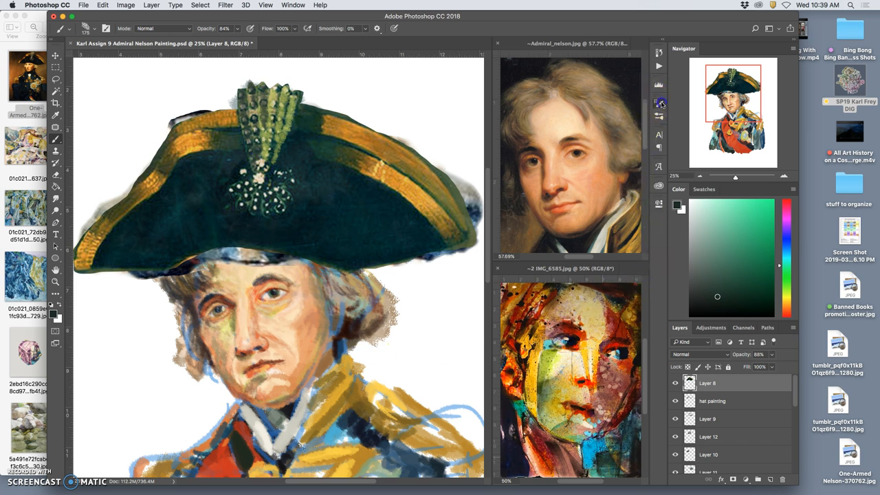
{"action": "left_click", "coordinate": [659, 103]}
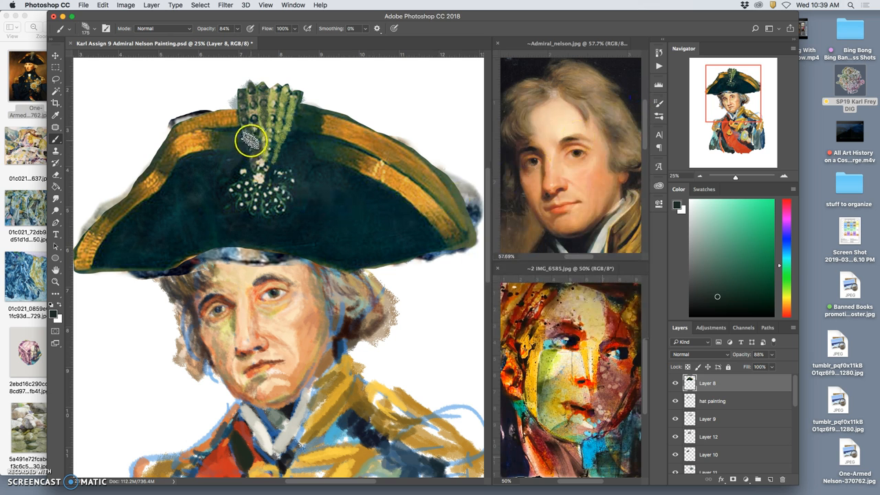
{"action": "left_click_drag", "start_coordinate": [250, 140], "coordinate": [269, 118]}
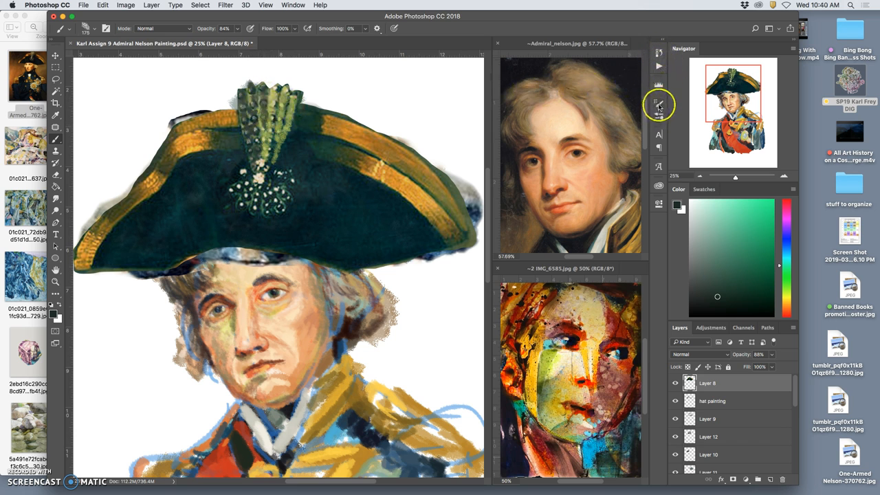
Enable Texture in Brush Settings and adjust its depth for a grainy brush
{"action": "left_click", "coordinate": [657, 103]}
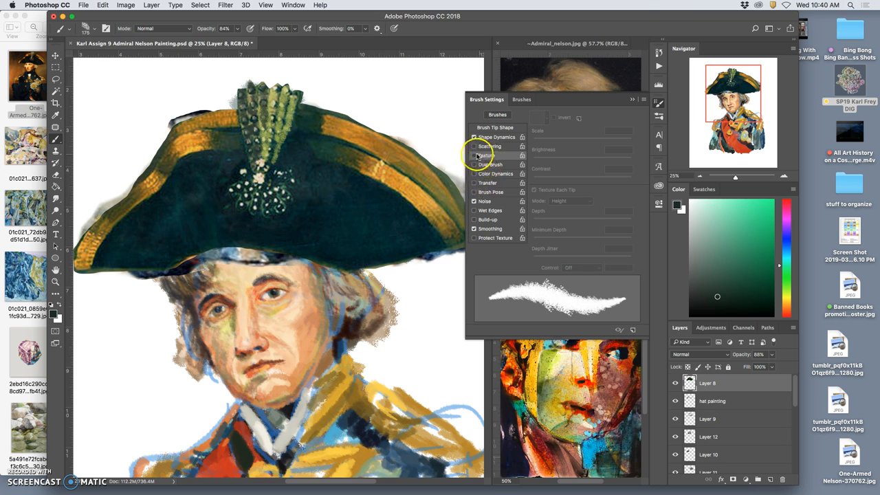
{"action": "left_click", "coordinate": [485, 156]}
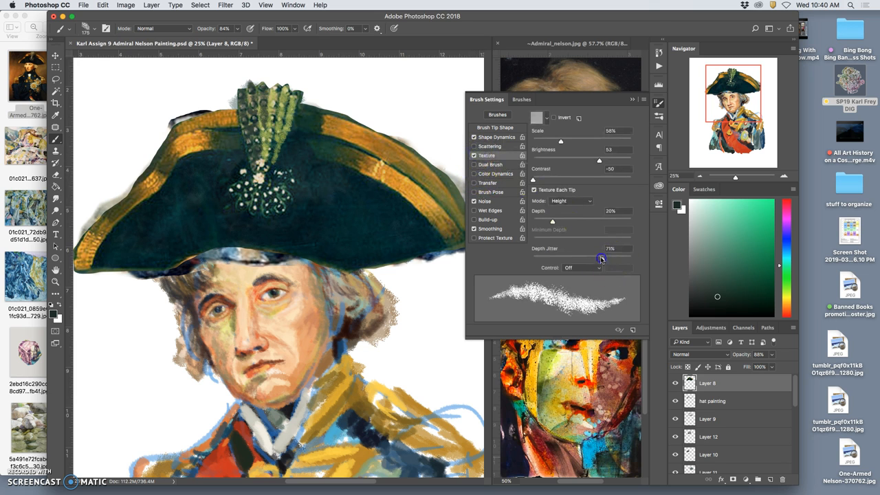
{"action": "left_click_drag", "start_coordinate": [603, 259], "coordinate": [567, 254]}
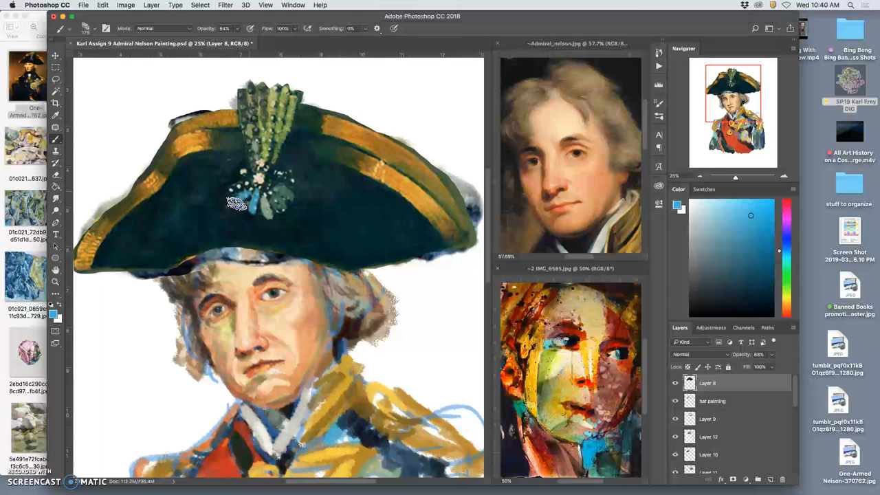
Paint textured blue and green dabs over the plume base and medallion, switching colours
{"action": "left_click_drag", "start_coordinate": [237, 204], "coordinate": [250, 176]}
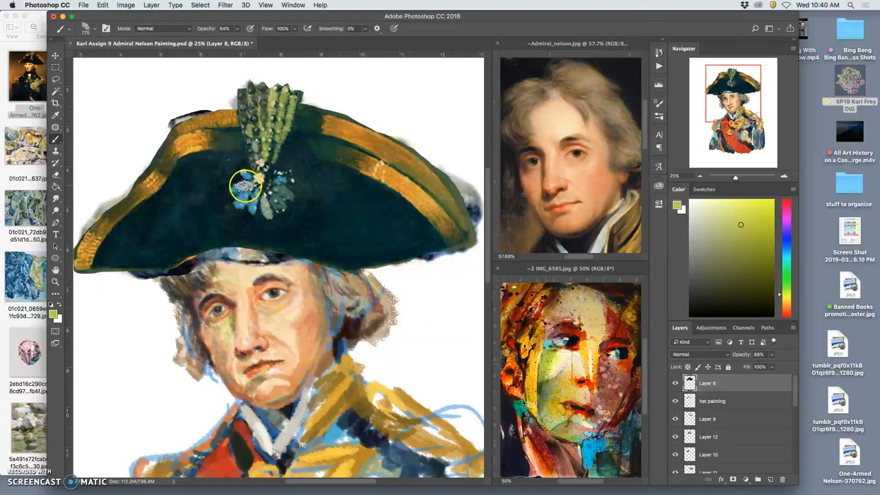
{"action": "left_click", "coordinate": [55, 138]}
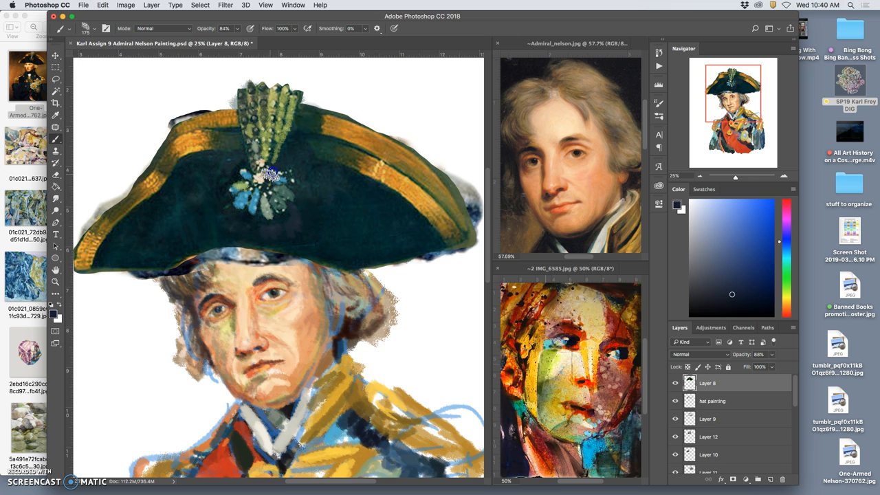
{"action": "left_click", "coordinate": [266, 186]}
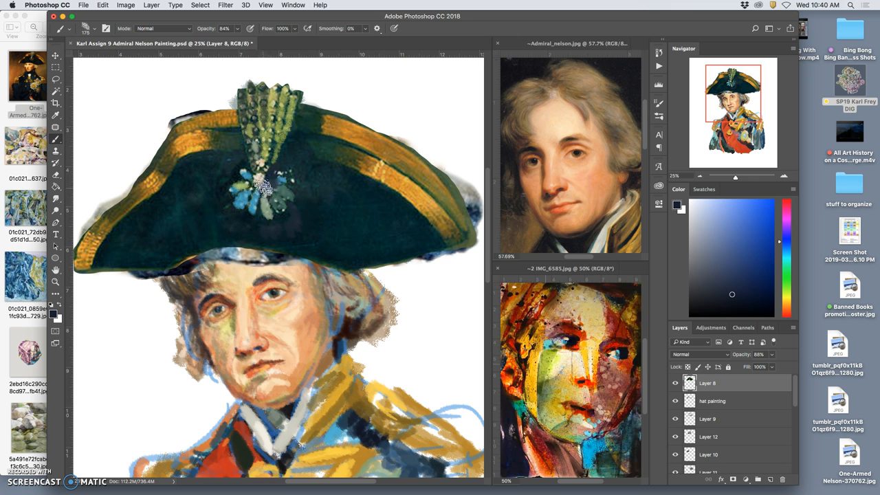
{"action": "mouse_move", "coordinate": [608, 232]}
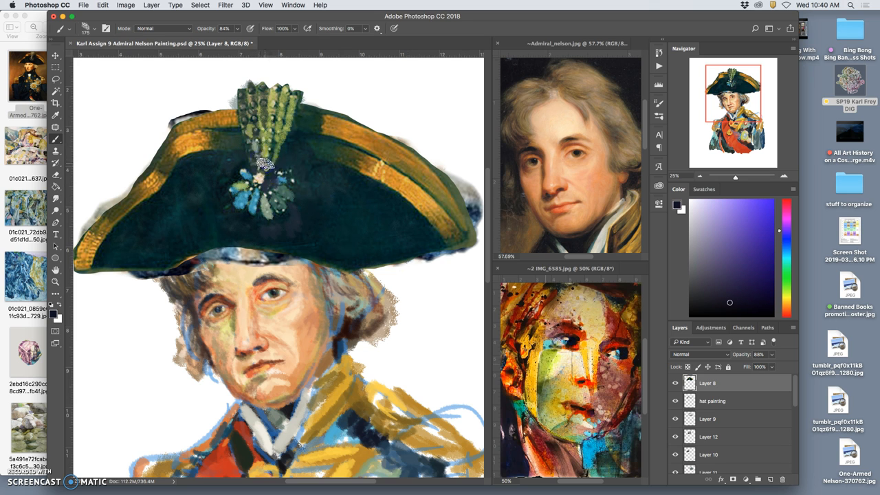
{"action": "left_click", "coordinate": [275, 121]}
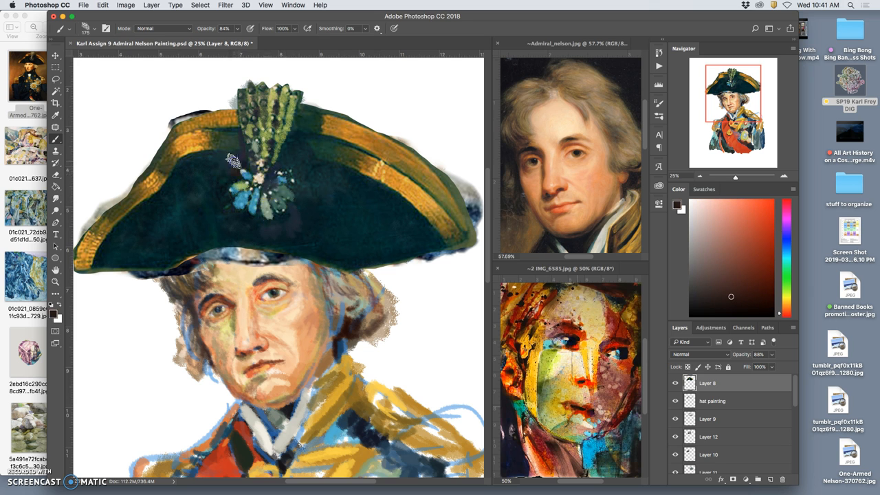
{"action": "left_click_drag", "start_coordinate": [234, 162], "coordinate": [231, 199]}
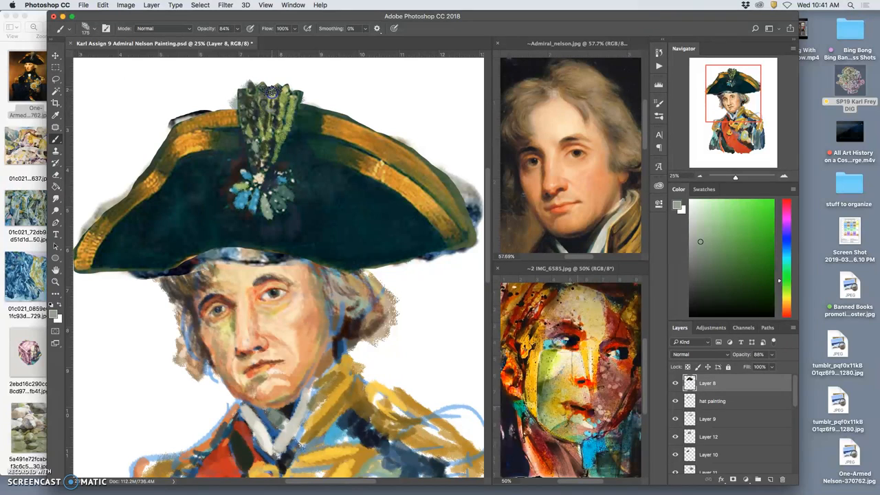
{"action": "left_click_drag", "start_coordinate": [269, 93], "coordinate": [266, 140]}
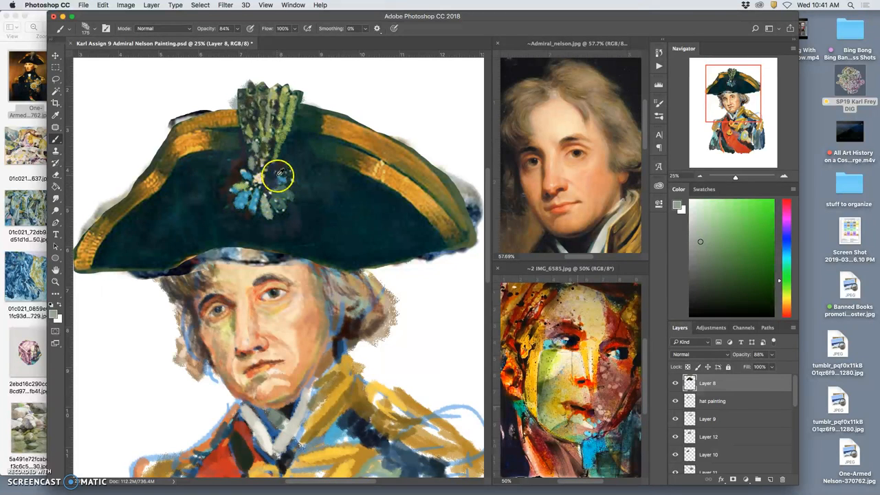
{"action": "left_click", "coordinate": [746, 231]}
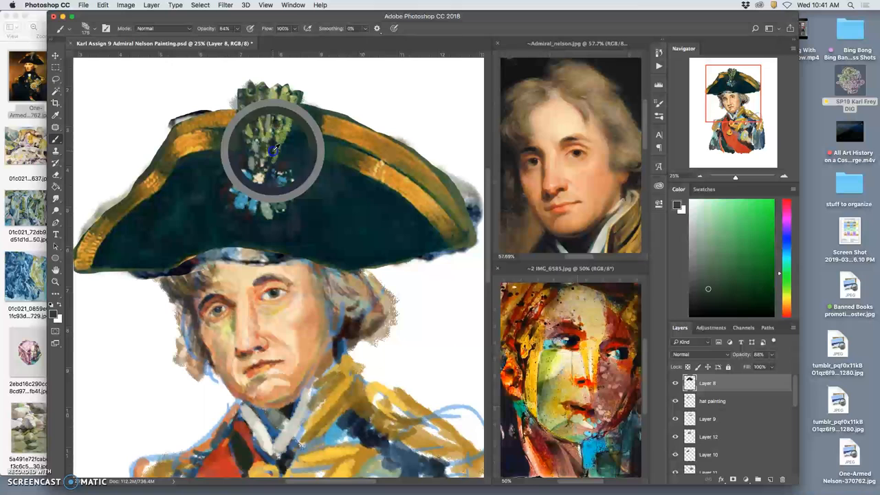
{"action": "left_click_drag", "start_coordinate": [275, 149], "coordinate": [248, 199]}
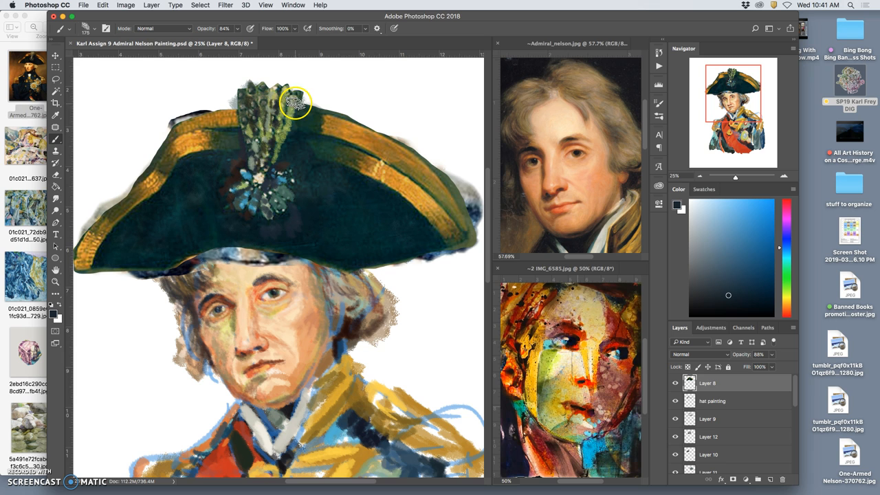
Refine the plume tip and feather edges and add highlight detail to the medallion
{"action": "left_click_drag", "start_coordinate": [296, 103], "coordinate": [282, 135]}
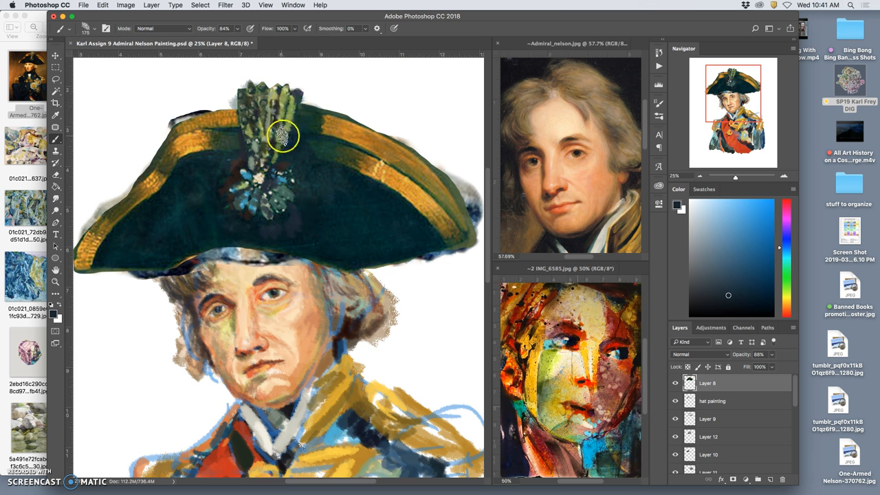
{"action": "left_click_drag", "start_coordinate": [283, 136], "coordinate": [284, 111]}
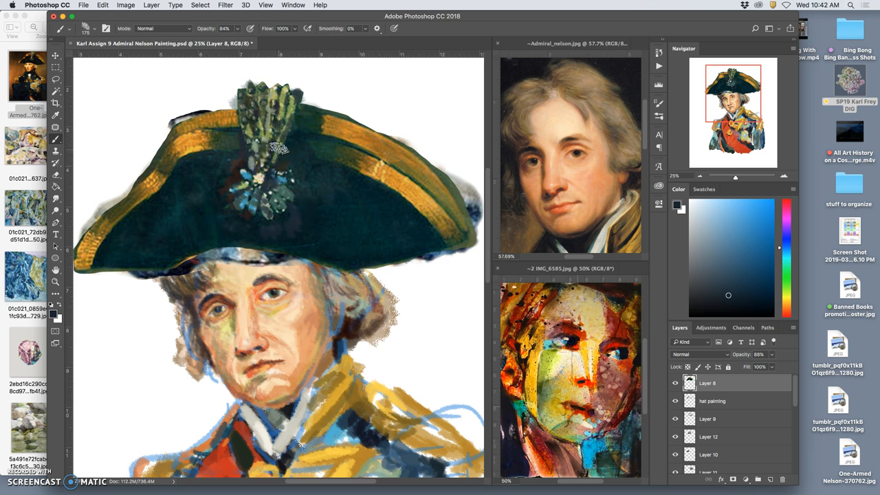
{"action": "mouse_move", "coordinate": [268, 94]}
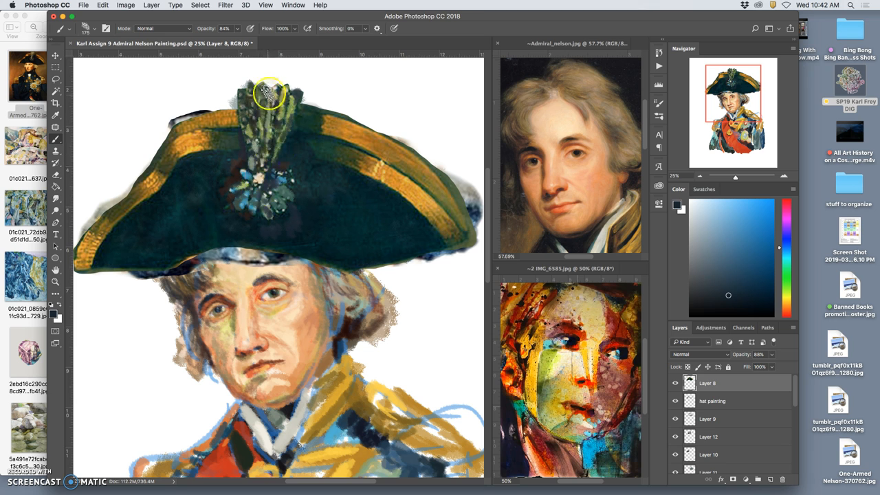
{"action": "left_click_drag", "start_coordinate": [268, 93], "coordinate": [330, 182]}
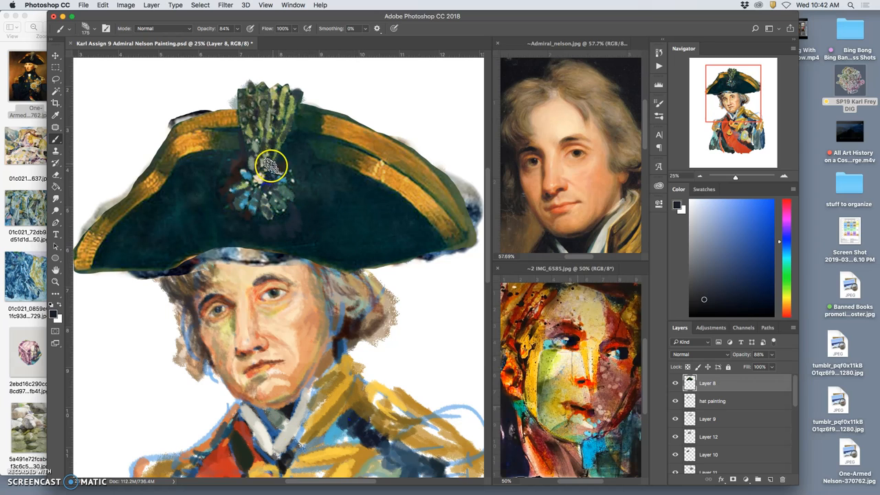
{"action": "left_click_drag", "start_coordinate": [270, 166], "coordinate": [272, 198]}
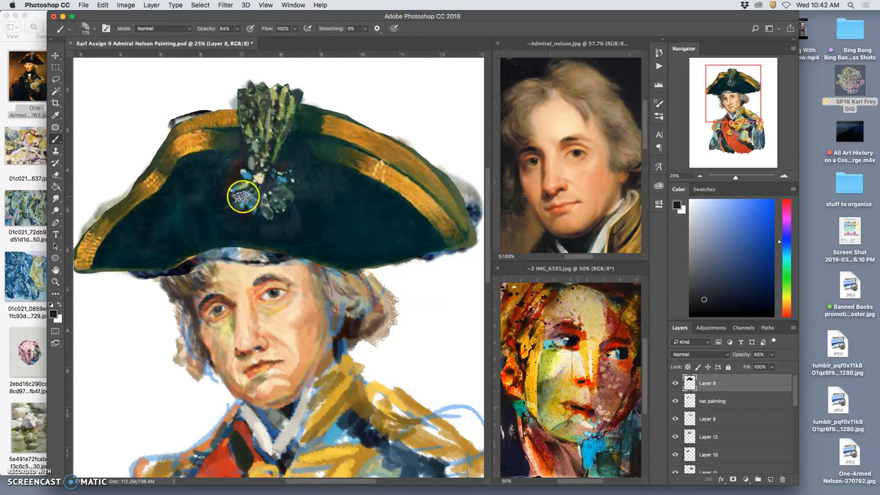
{"action": "left_click_drag", "start_coordinate": [245, 195], "coordinate": [245, 166]}
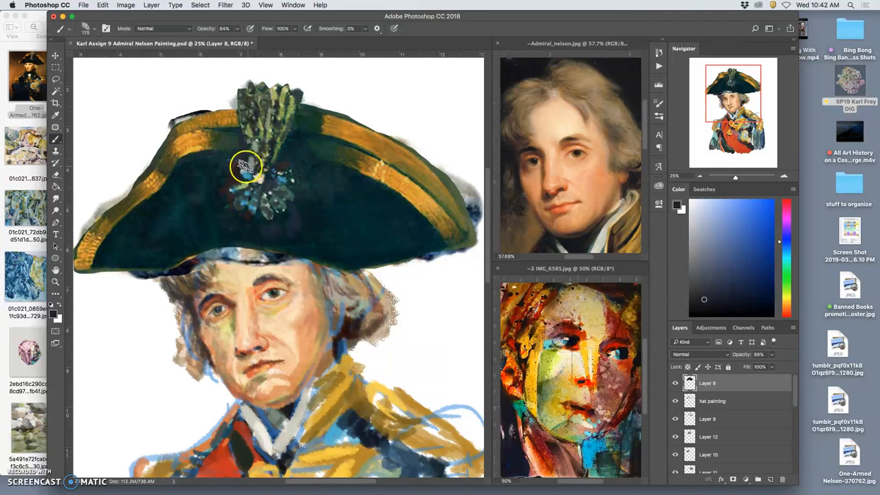
{"action": "left_click_drag", "start_coordinate": [246, 167], "coordinate": [244, 102]}
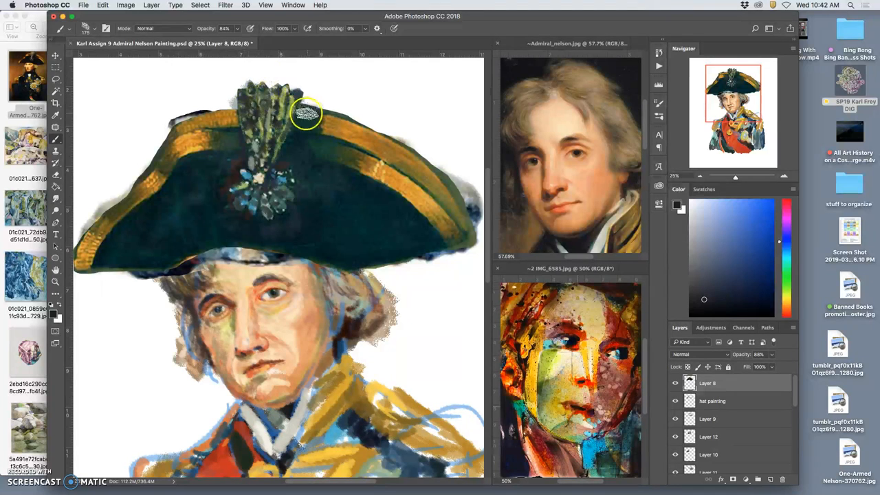
{"action": "left_click_drag", "start_coordinate": [305, 113], "coordinate": [274, 196]}
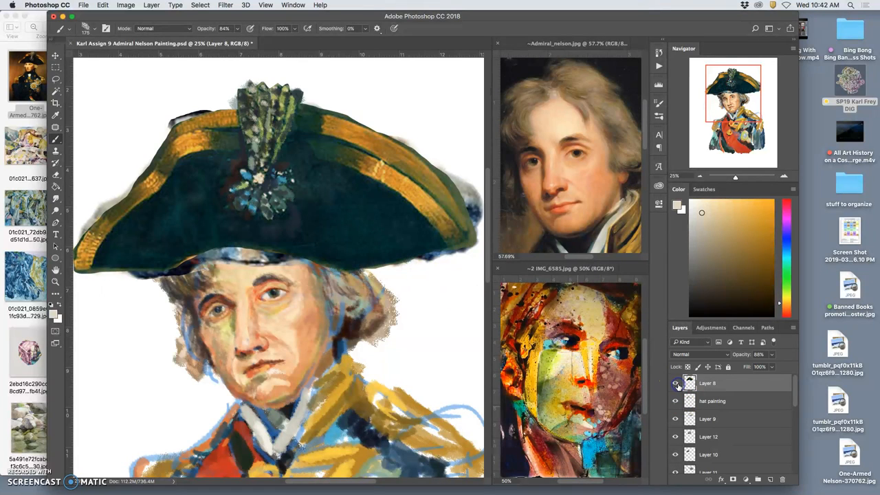
{"action": "left_click", "coordinate": [676, 383]}
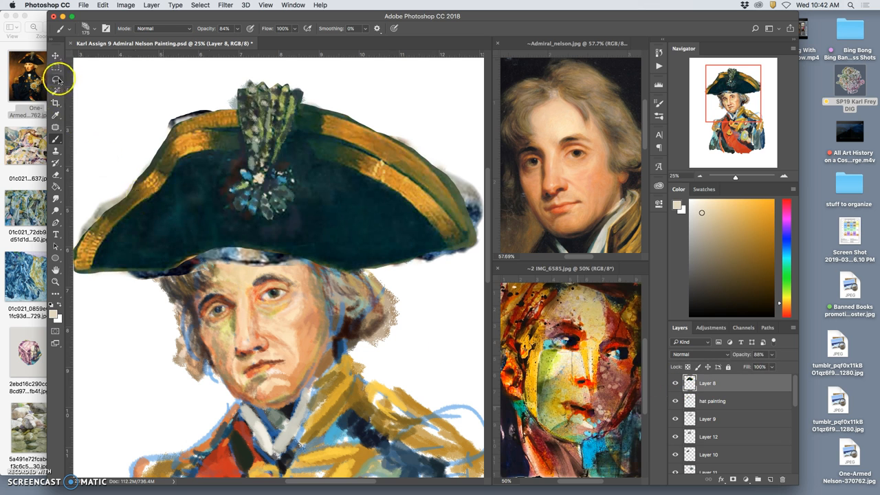
Lasso a freehand selection around the plume and medallion ornament
{"action": "left_click", "coordinate": [55, 77]}
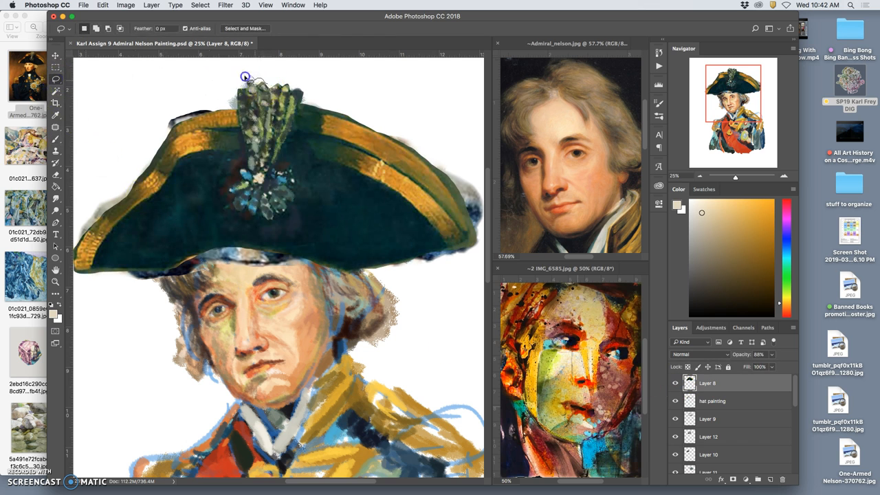
{"action": "left_click_drag", "start_coordinate": [245, 76], "coordinate": [234, 171]}
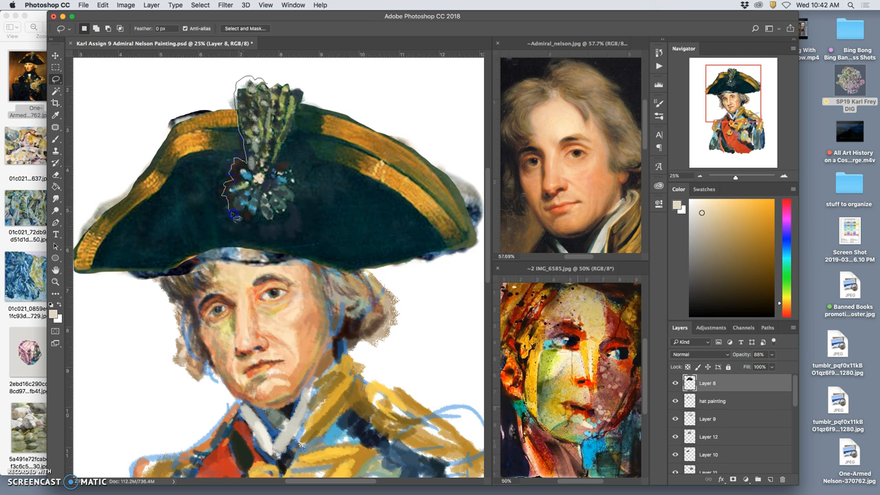
{"action": "left_click_drag", "start_coordinate": [234, 213], "coordinate": [275, 220]}
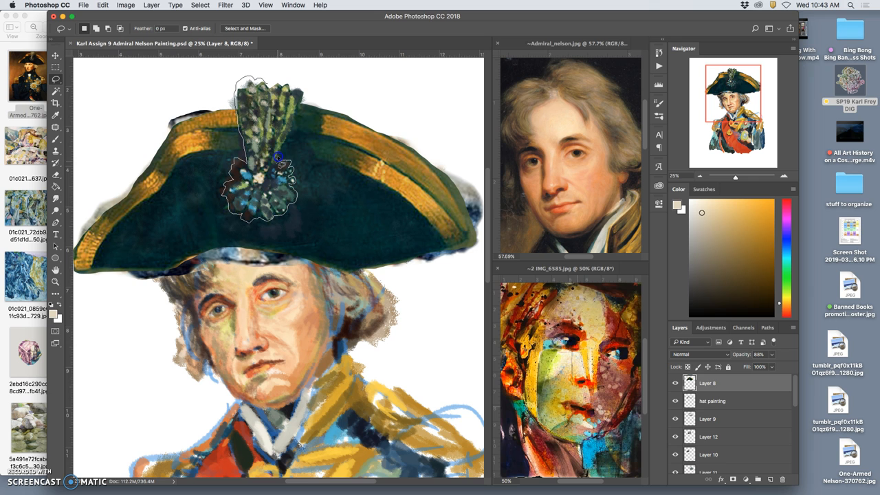
{"action": "mouse_move", "coordinate": [297, 88]}
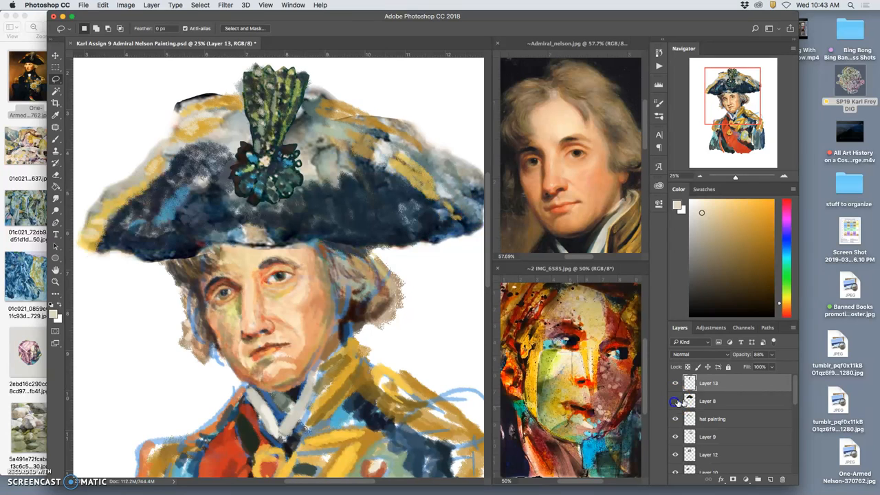
Toggle the textured hat layers to compare versions, then dab paint onto the medallion
{"action": "left_click", "coordinate": [674, 402]}
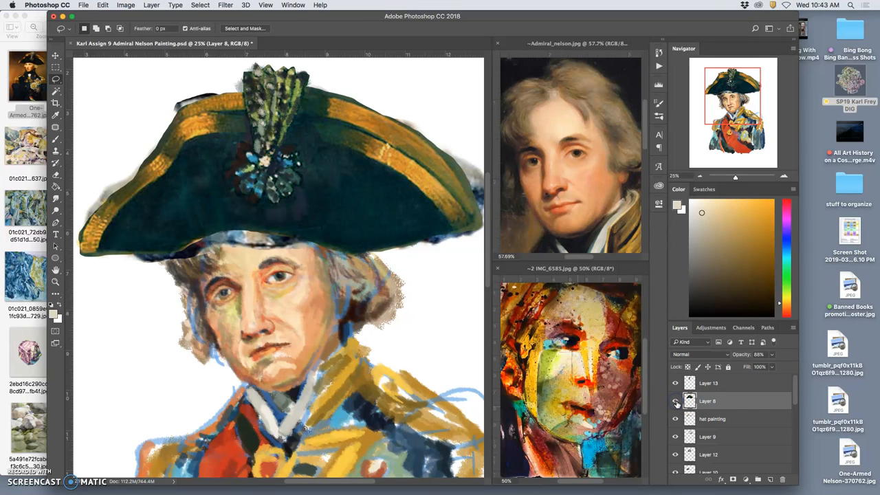
{"action": "left_click", "coordinate": [675, 401]}
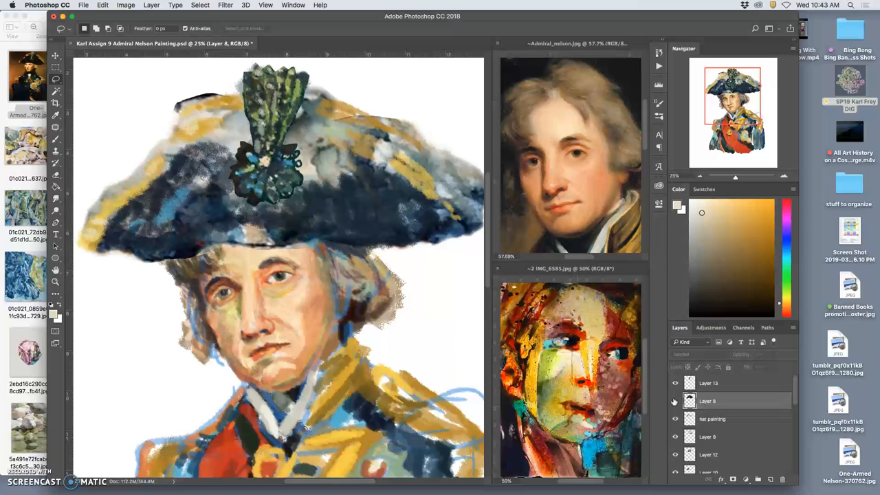
{"action": "left_click", "coordinate": [707, 382]}
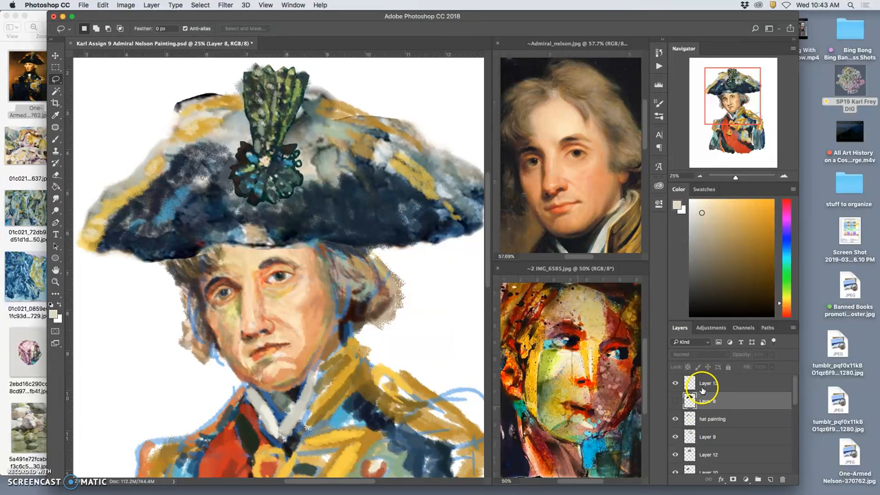
{"action": "left_click", "coordinate": [708, 382]}
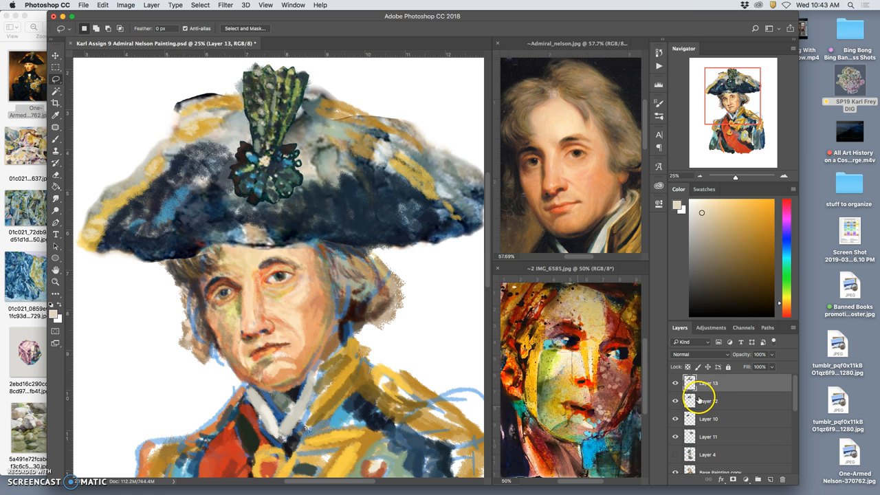
{"action": "left_click", "coordinate": [675, 382]}
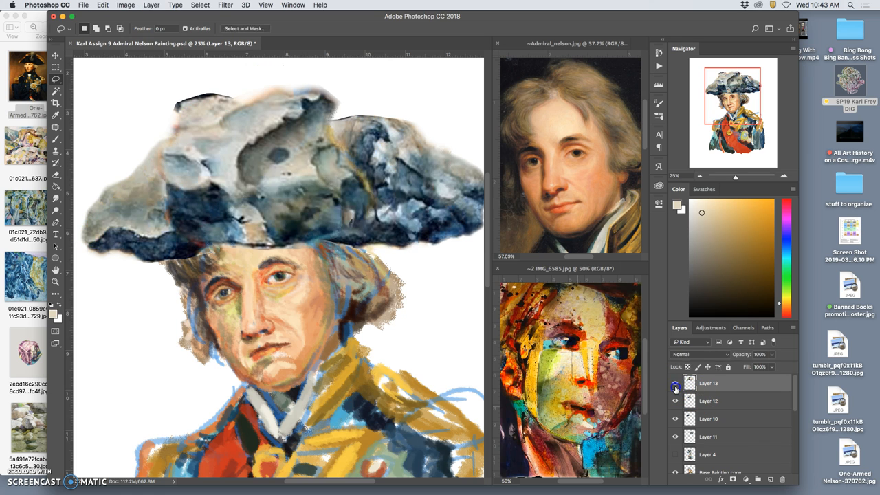
{"action": "left_click", "coordinate": [675, 387]}
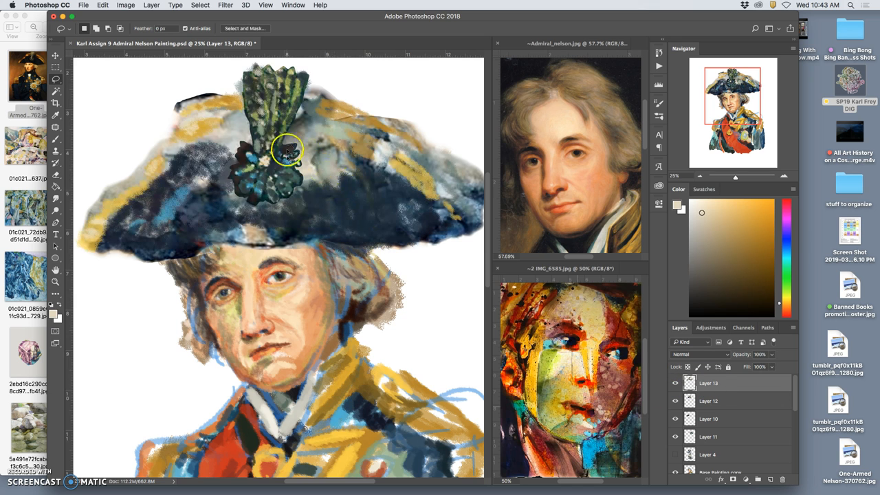
{"action": "left_click", "coordinate": [55, 140]}
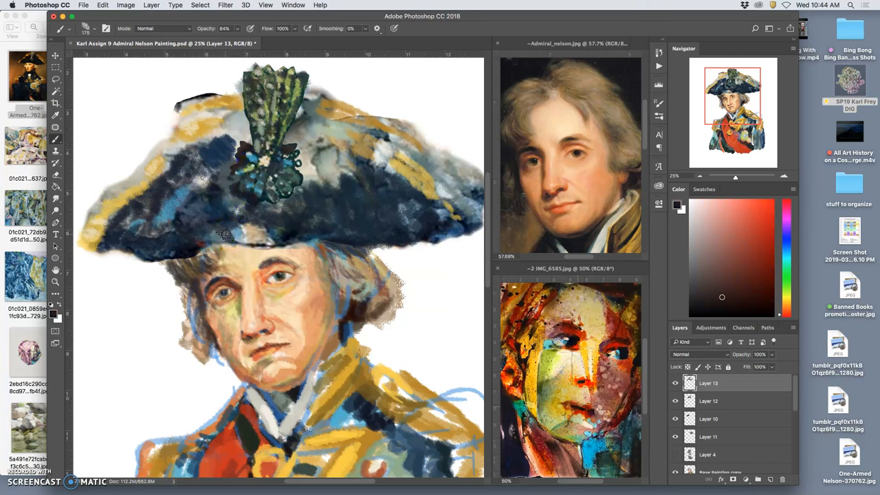
Brush dark tone along the left brim and repaint the top of the plume
{"action": "left_click_drag", "start_coordinate": [227, 234], "coordinate": [171, 244]}
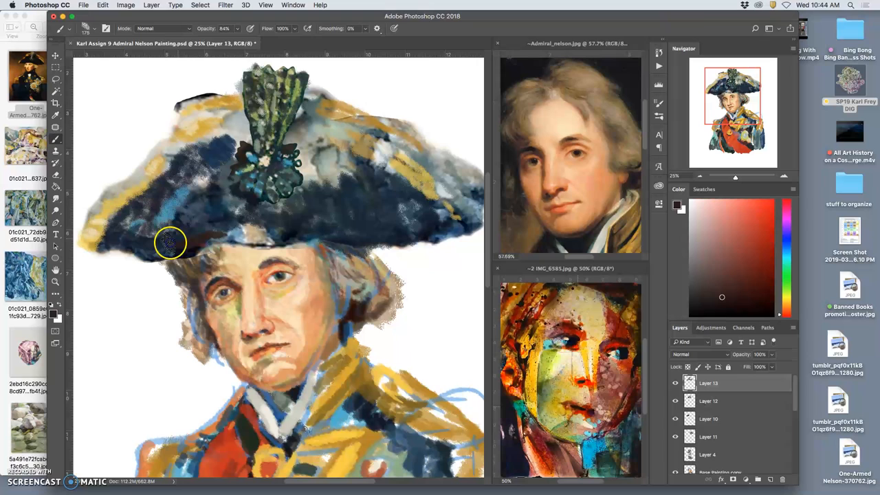
{"action": "left_click_drag", "start_coordinate": [171, 242], "coordinate": [223, 190]}
{"action": "type", "text": "35"}
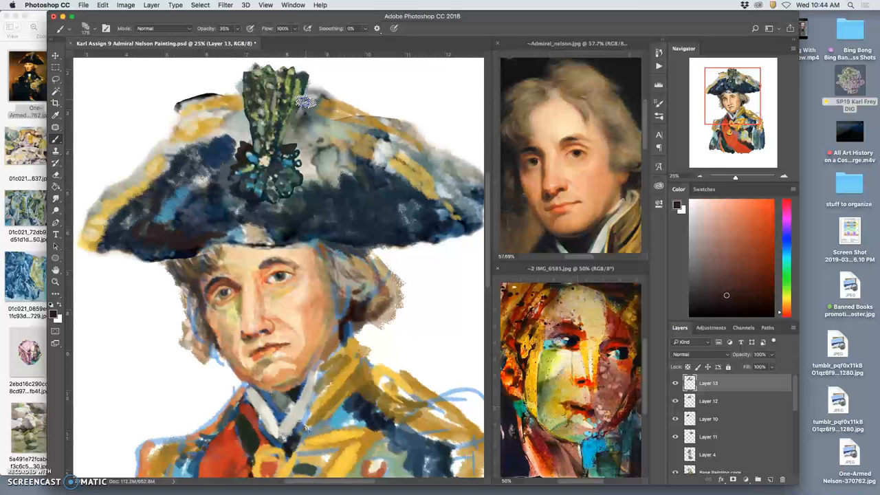
{"action": "left_click_drag", "start_coordinate": [305, 103], "coordinate": [291, 151]}
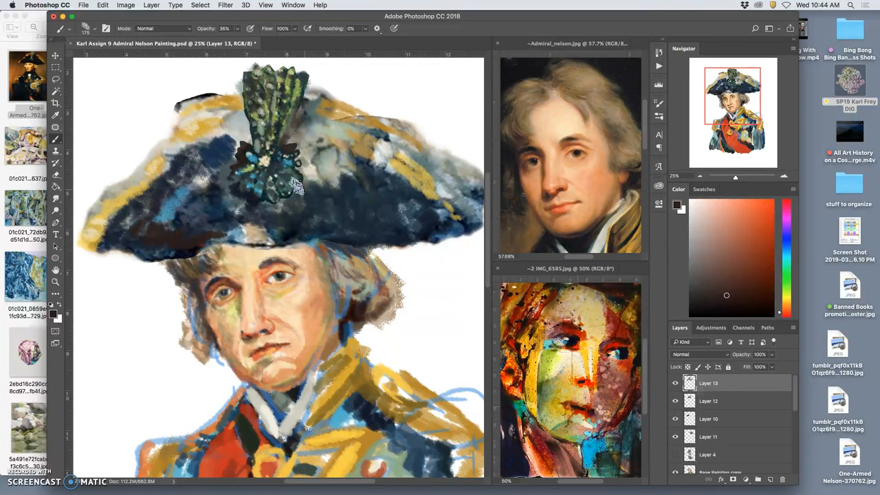
{"action": "left_click", "coordinate": [295, 186]}
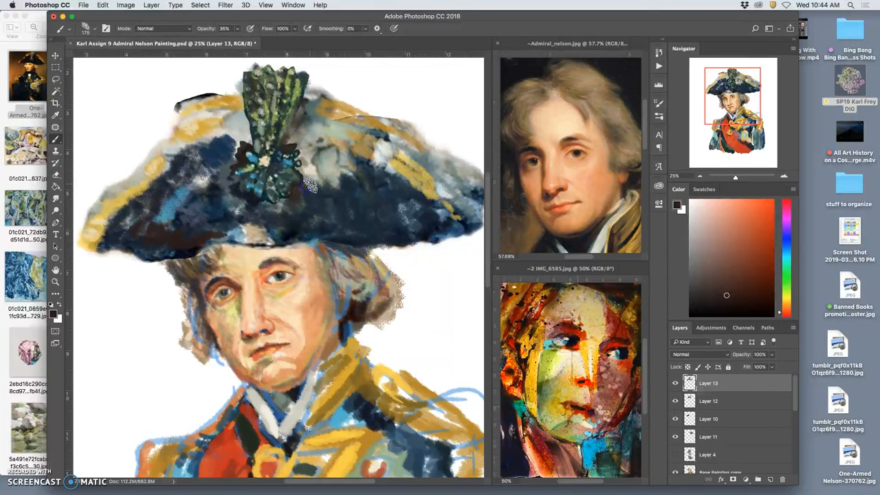
{"action": "left_click", "coordinate": [288, 190]}
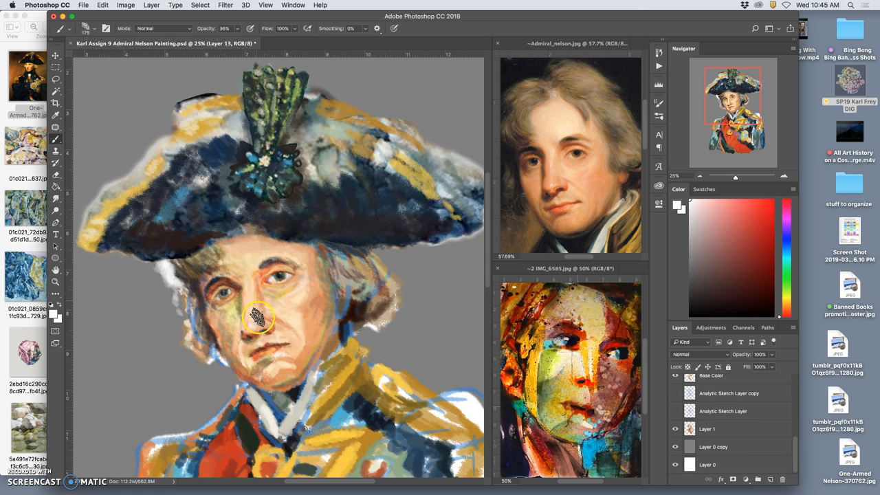
Dab a tone on the nose and brush a small dark mark beside the coat's right shoulder
{"action": "left_click_drag", "start_coordinate": [259, 319], "coordinate": [163, 140]}
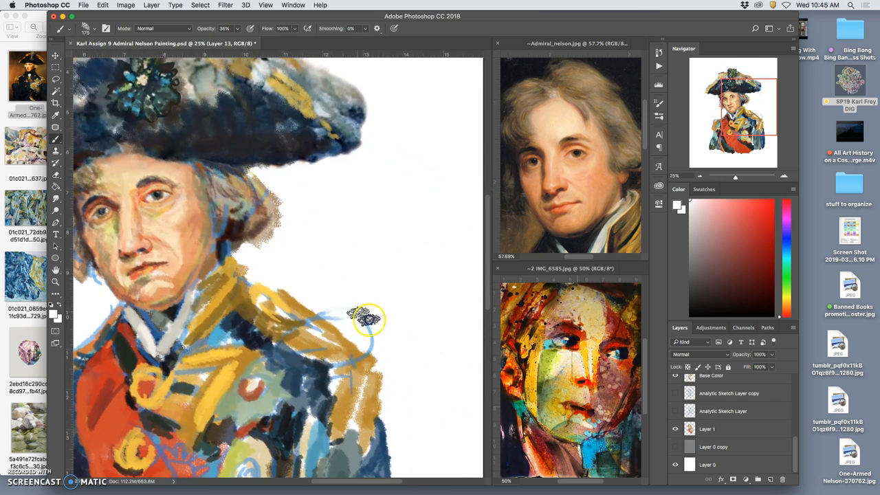
{"action": "left_click_drag", "start_coordinate": [368, 316], "coordinate": [323, 309]}
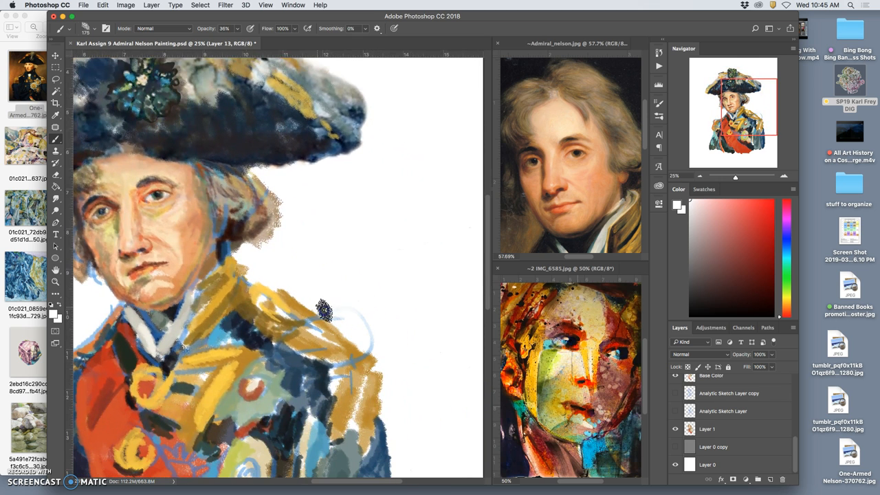
{"action": "left_click_drag", "start_coordinate": [323, 309], "coordinate": [333, 369]}
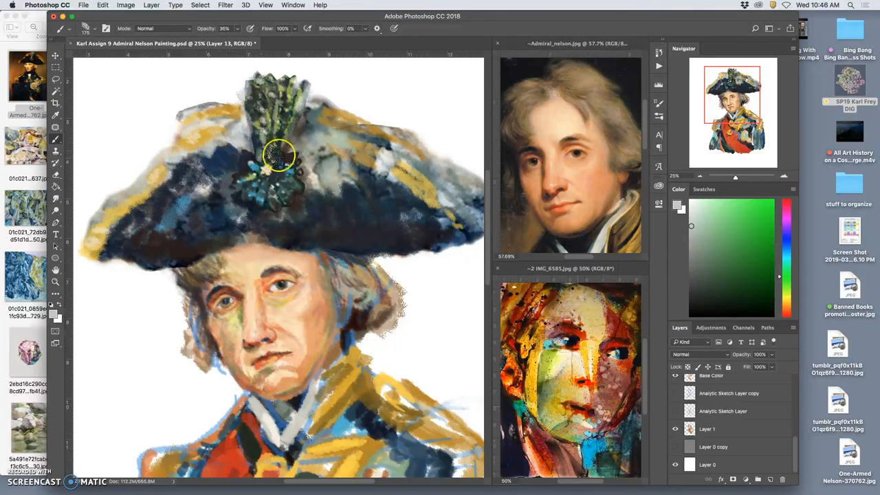
Brush green highlights onto the plume and medallion and a light tone across the crown
{"action": "left_click_drag", "start_coordinate": [278, 154], "coordinate": [310, 165]}
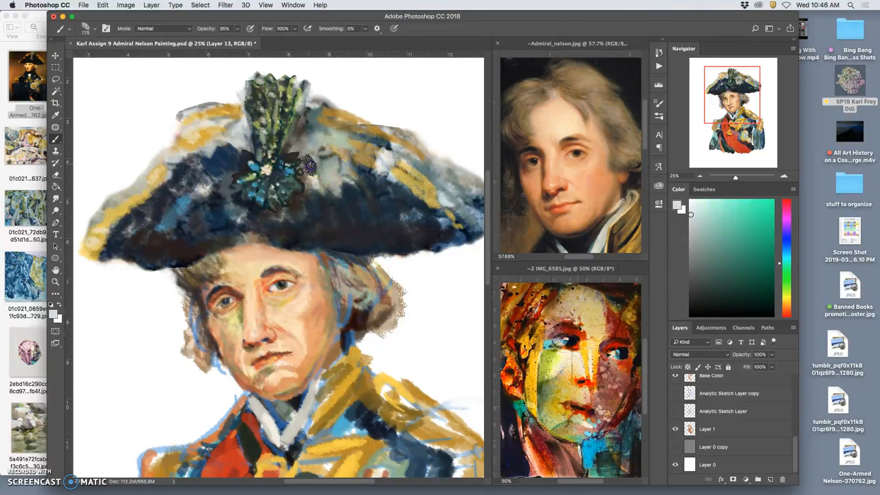
{"action": "left_click_drag", "start_coordinate": [309, 165], "coordinate": [327, 209]}
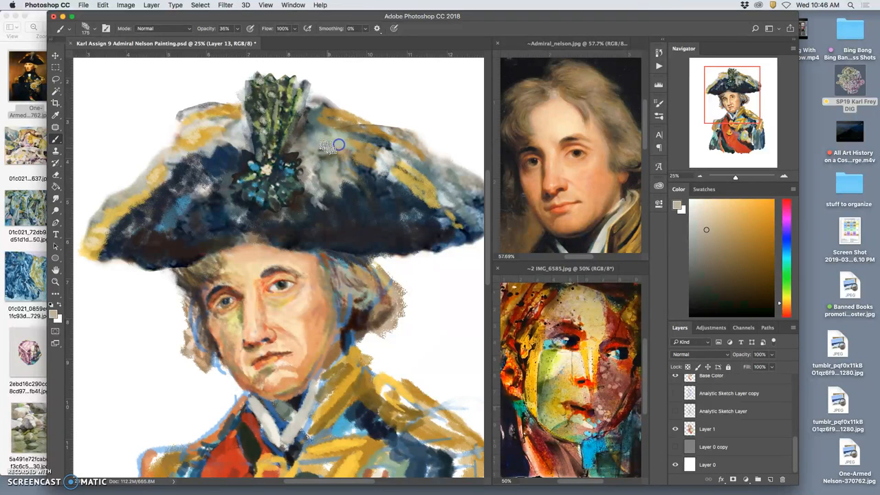
{"action": "left_click_drag", "start_coordinate": [337, 144], "coordinate": [319, 131]}
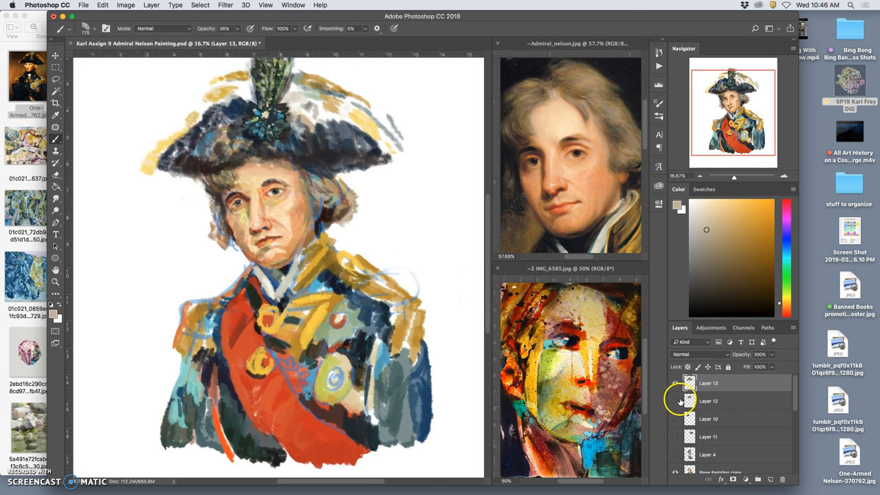
Toggle Layer 12's visibility so the green plume shows with the whole figure
{"action": "left_click", "coordinate": [675, 383]}
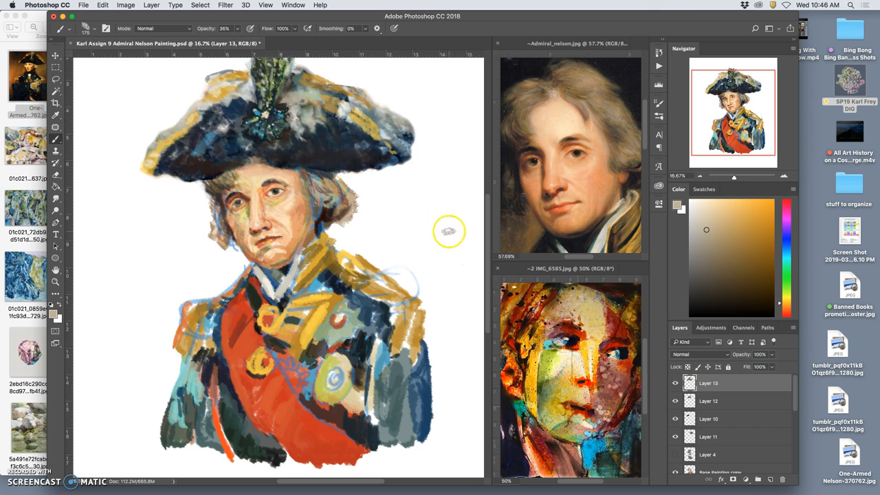
{"action": "mouse_move", "coordinate": [445, 260]}
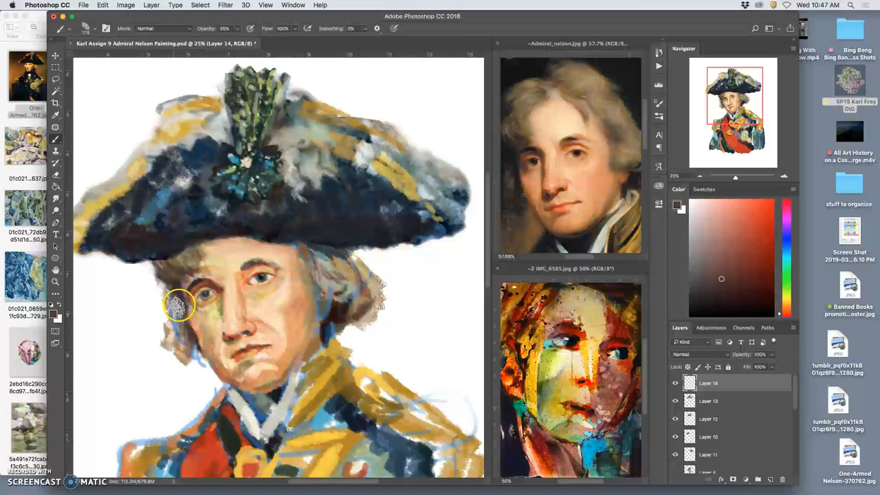
Brush skin tones around the eye socket and cheek, and blend grey into the temple hair
{"action": "left_click_drag", "start_coordinate": [179, 305], "coordinate": [315, 342]}
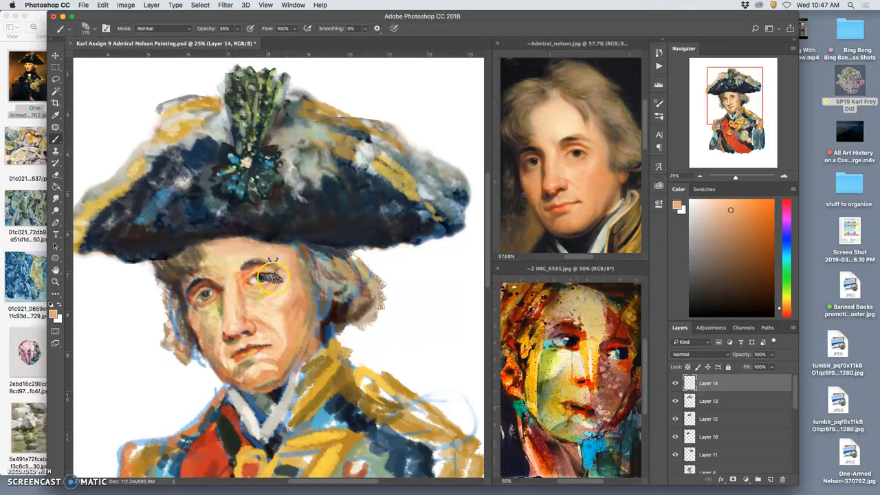
{"action": "left_click_drag", "start_coordinate": [273, 278], "coordinate": [281, 337]}
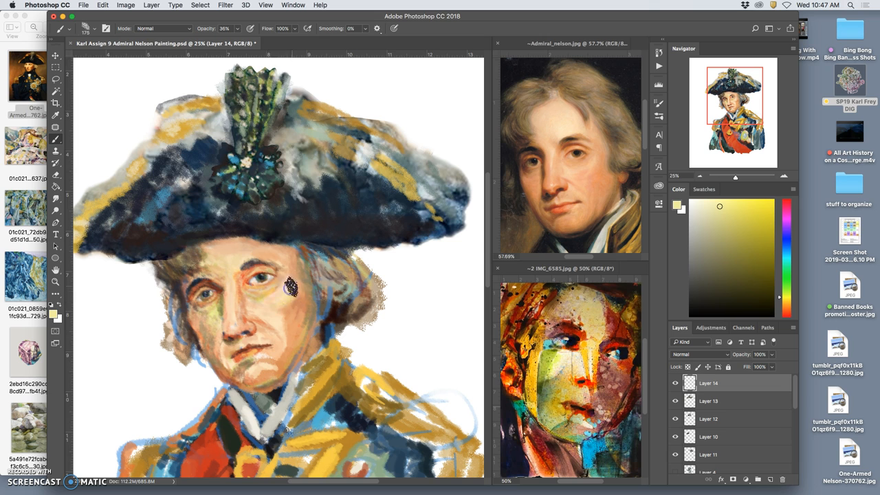
{"action": "left_click_drag", "start_coordinate": [290, 285], "coordinate": [282, 316]}
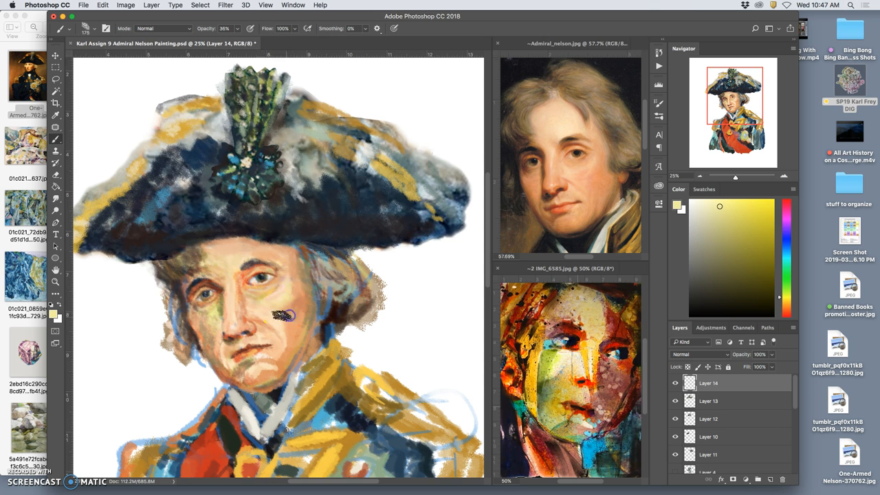
{"action": "left_click_drag", "start_coordinate": [286, 315], "coordinate": [282, 352]}
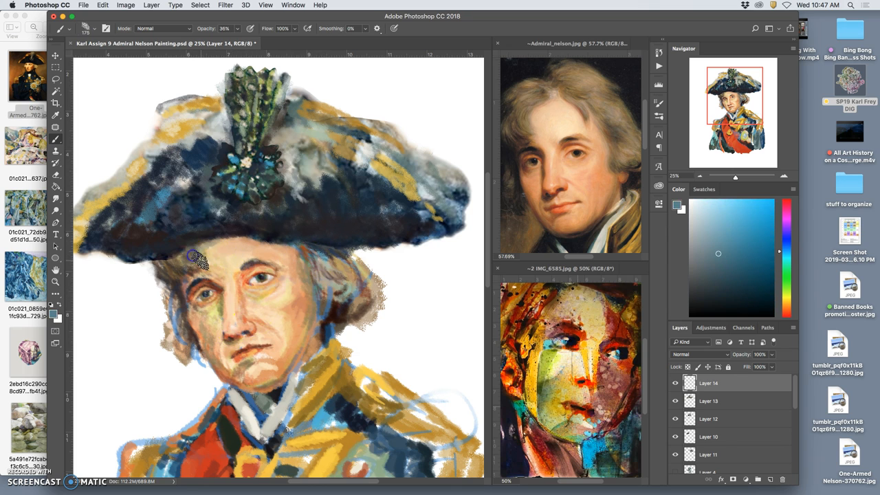
{"action": "left_click_drag", "start_coordinate": [199, 260], "coordinate": [190, 270]}
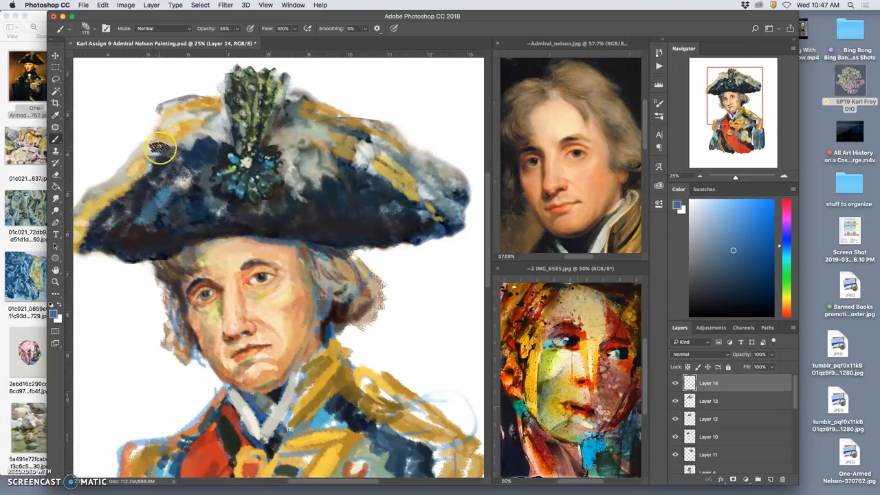
Darken the hat's left tip and edge and add blue-grey strokes on the right crown
{"action": "left_click_drag", "start_coordinate": [162, 149], "coordinate": [94, 203]}
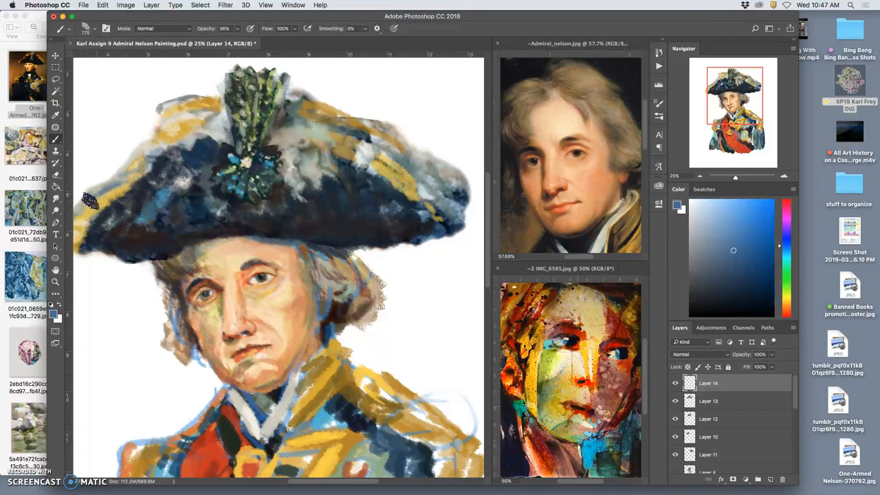
{"action": "left_click_drag", "start_coordinate": [90, 199], "coordinate": [401, 165]}
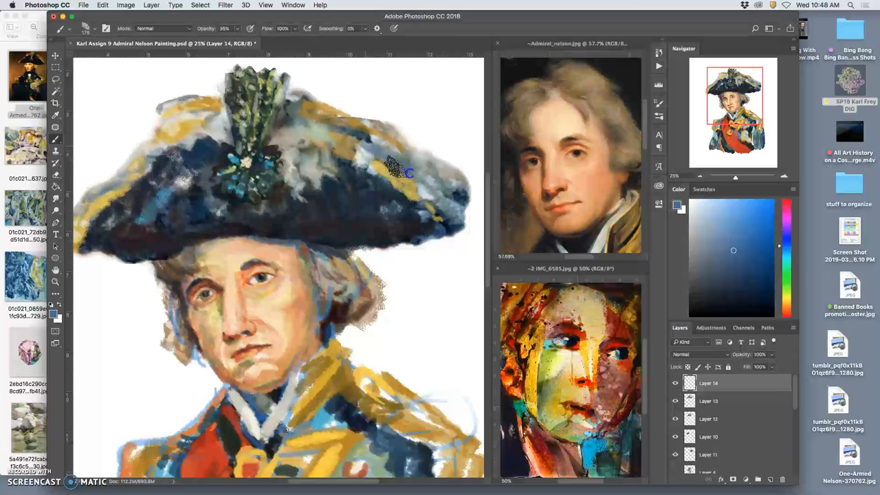
{"action": "left_click_drag", "start_coordinate": [410, 172], "coordinate": [447, 195]}
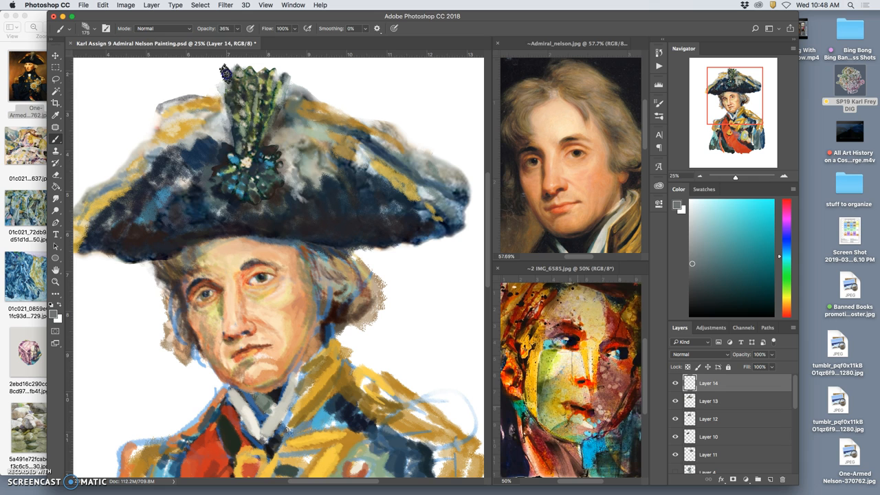
Choose a brush preset and blue-grey colour, then paint detail onto the hat medallion
{"action": "left_click", "coordinate": [250, 27]}
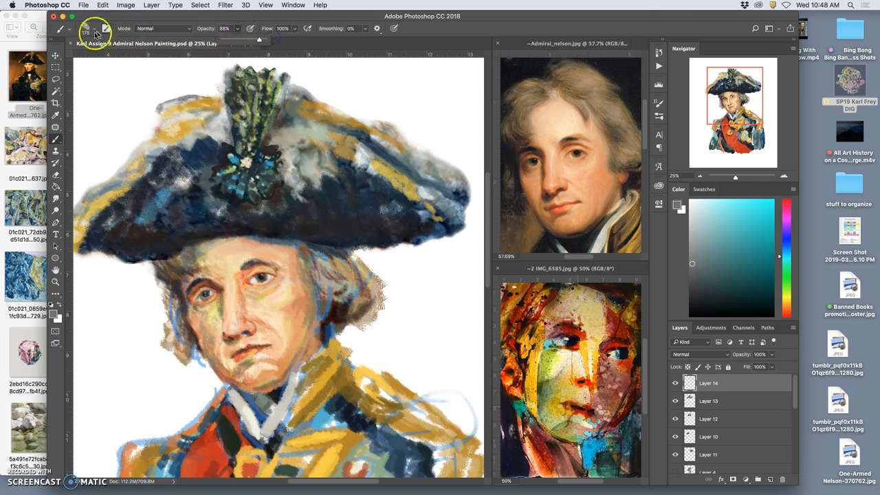
{"action": "left_click", "coordinate": [86, 28]}
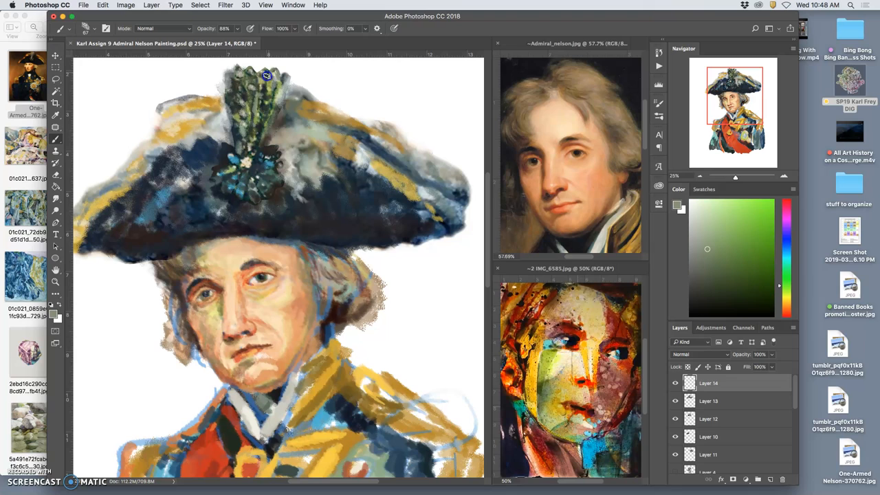
{"action": "left_click", "coordinate": [720, 274]}
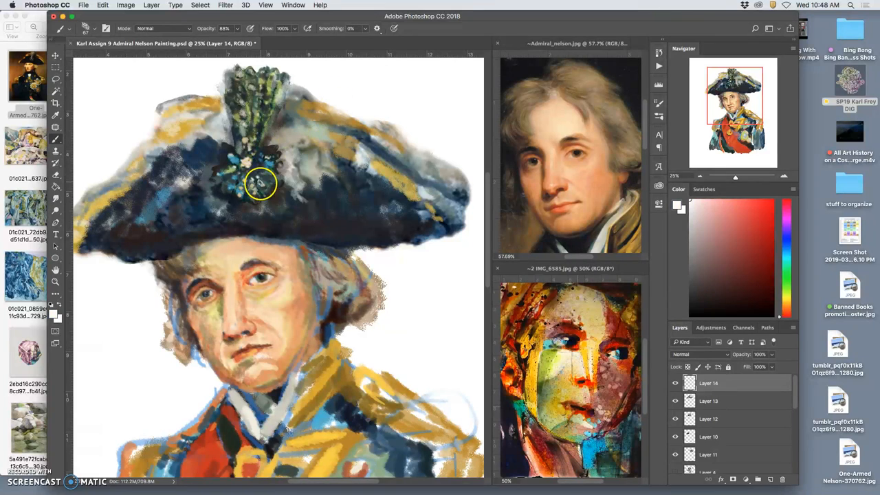
{"action": "left_click_drag", "start_coordinate": [260, 184], "coordinate": [264, 158]}
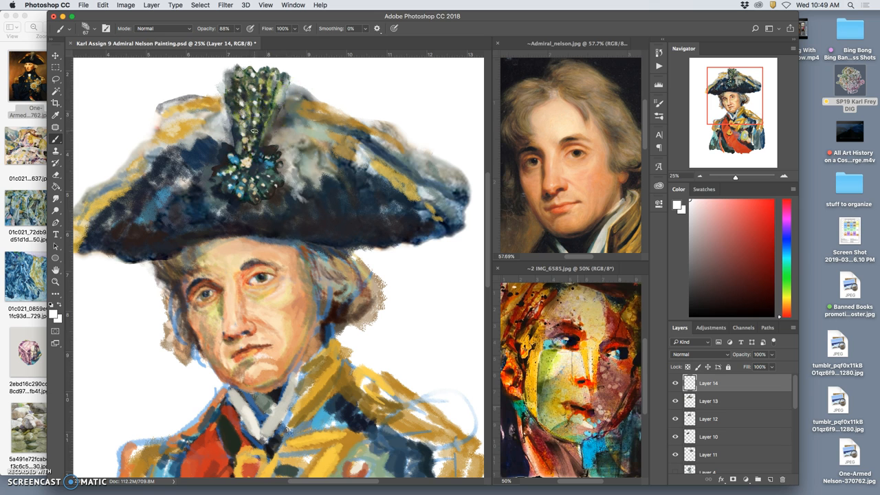
{"action": "mouse_move", "coordinate": [264, 118]}
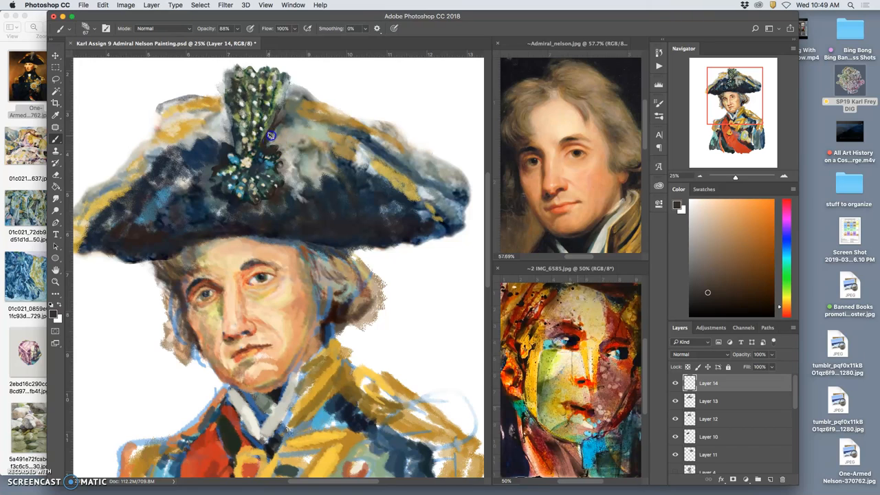
{"action": "mouse_move", "coordinate": [340, 190]}
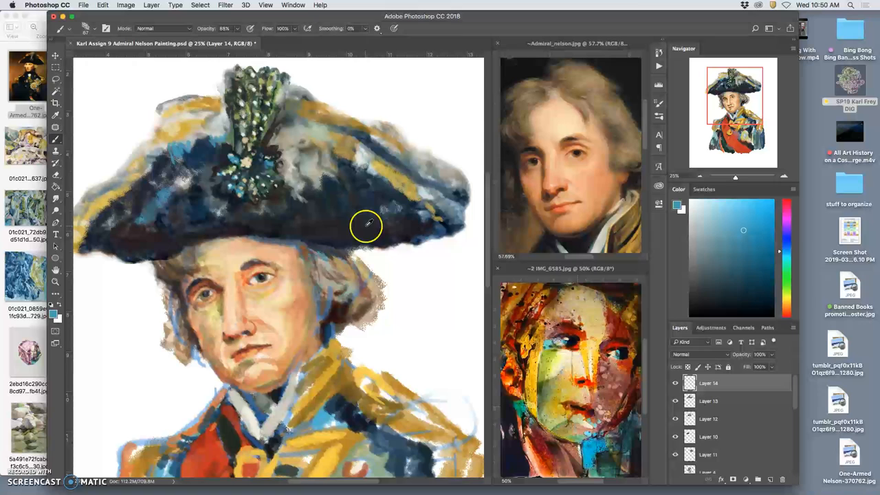
{"action": "left_click", "coordinate": [700, 297]}
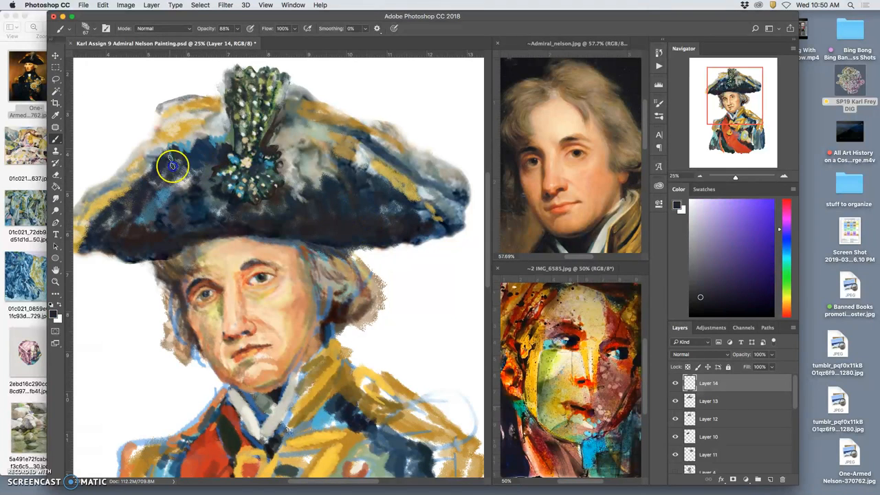